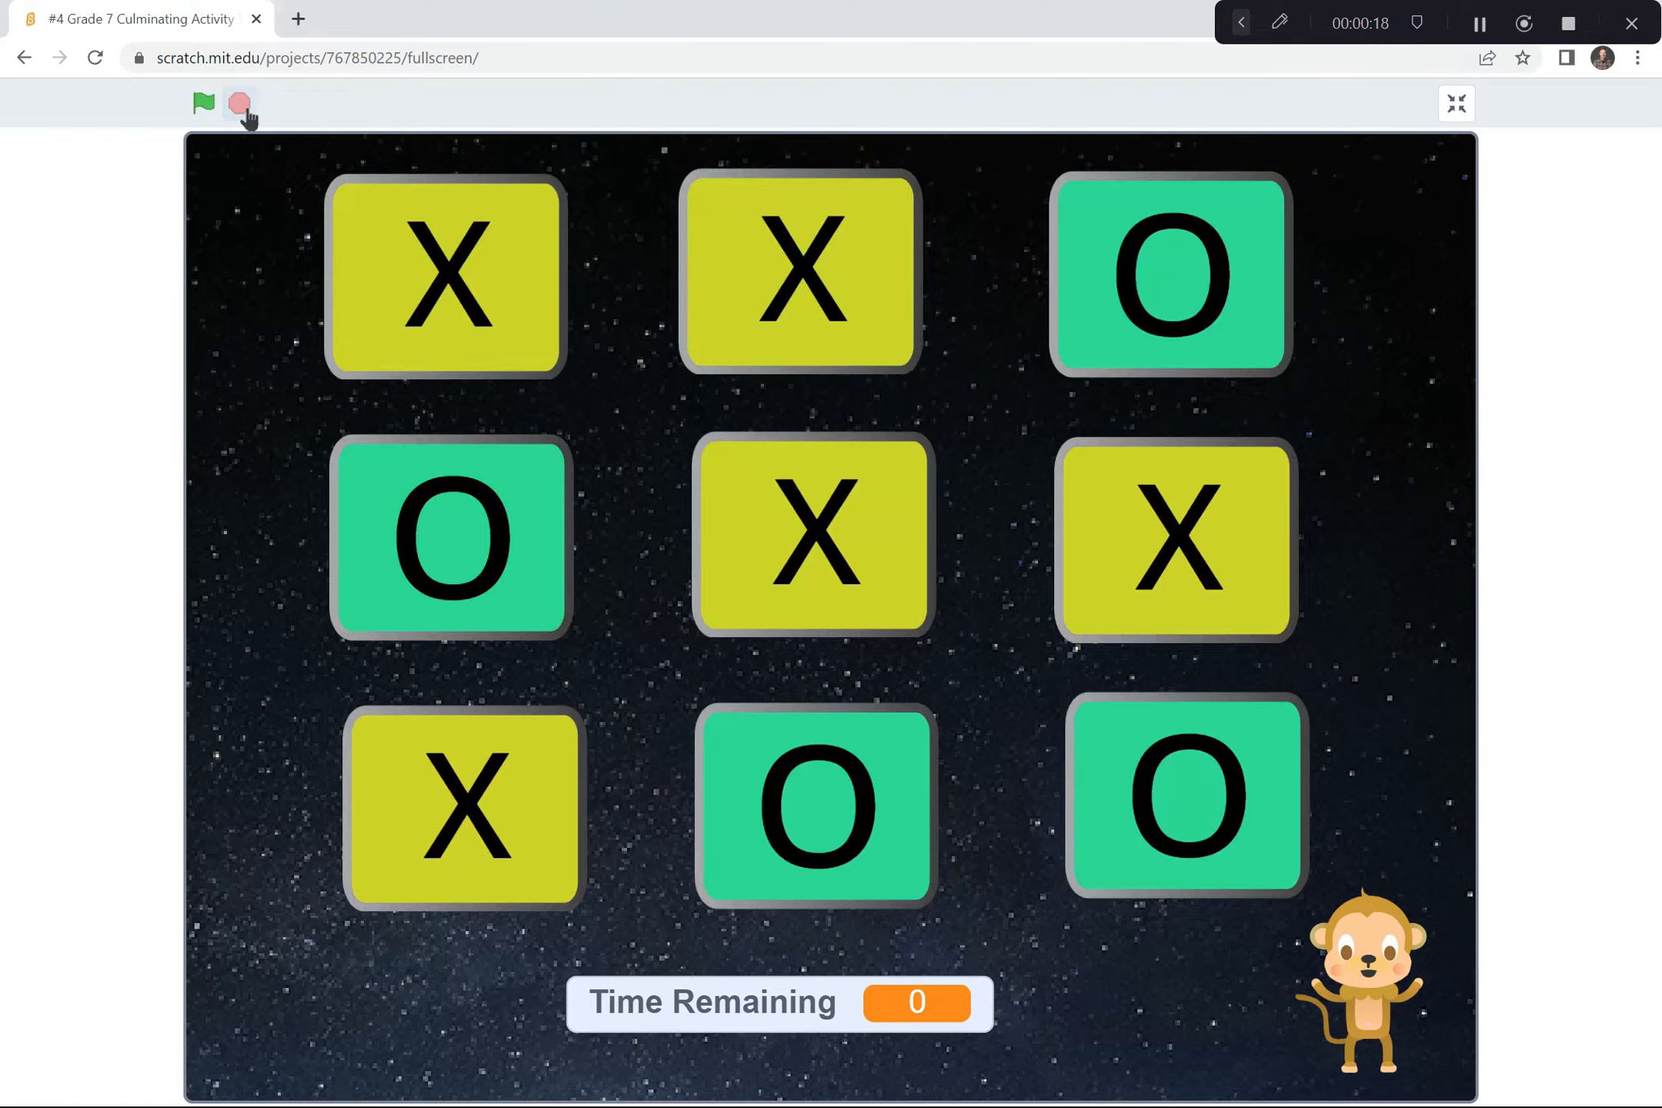
Restart the tic-tac-toe game with the green flag, starting the 10-second countdown
click(203, 103)
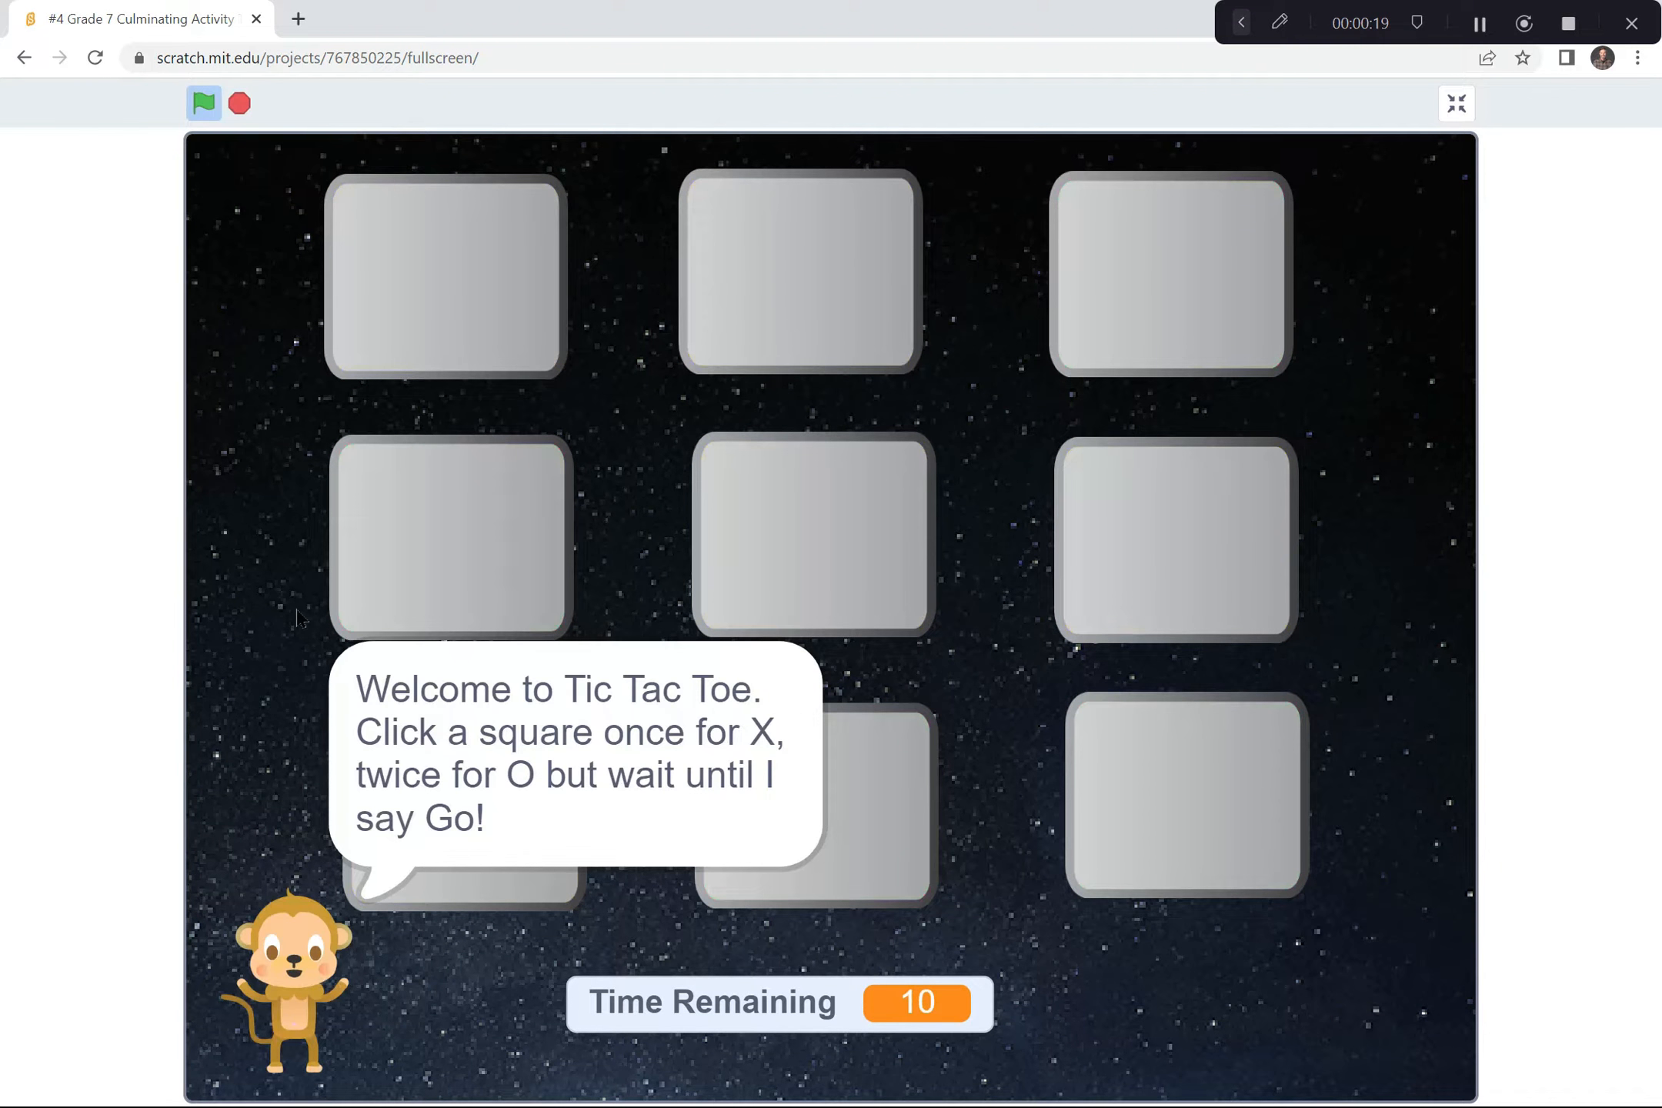
mouse_move(537, 786)
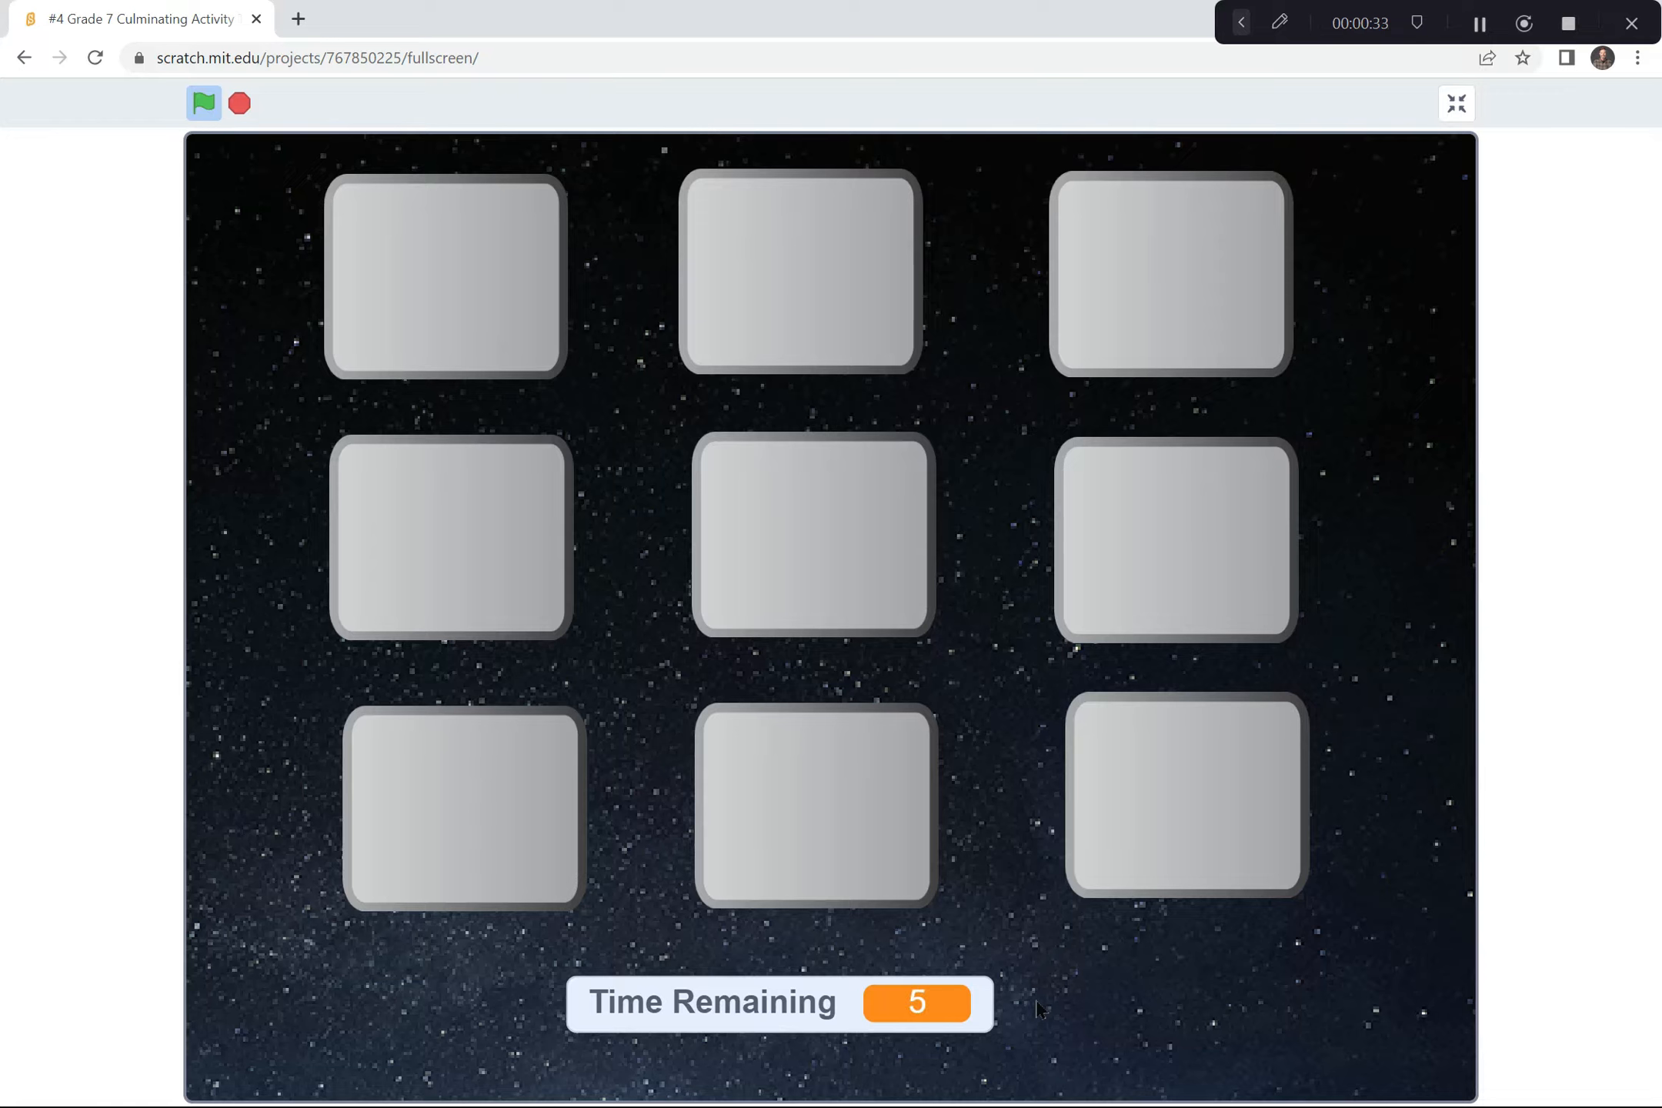
mouse_move(463, 300)
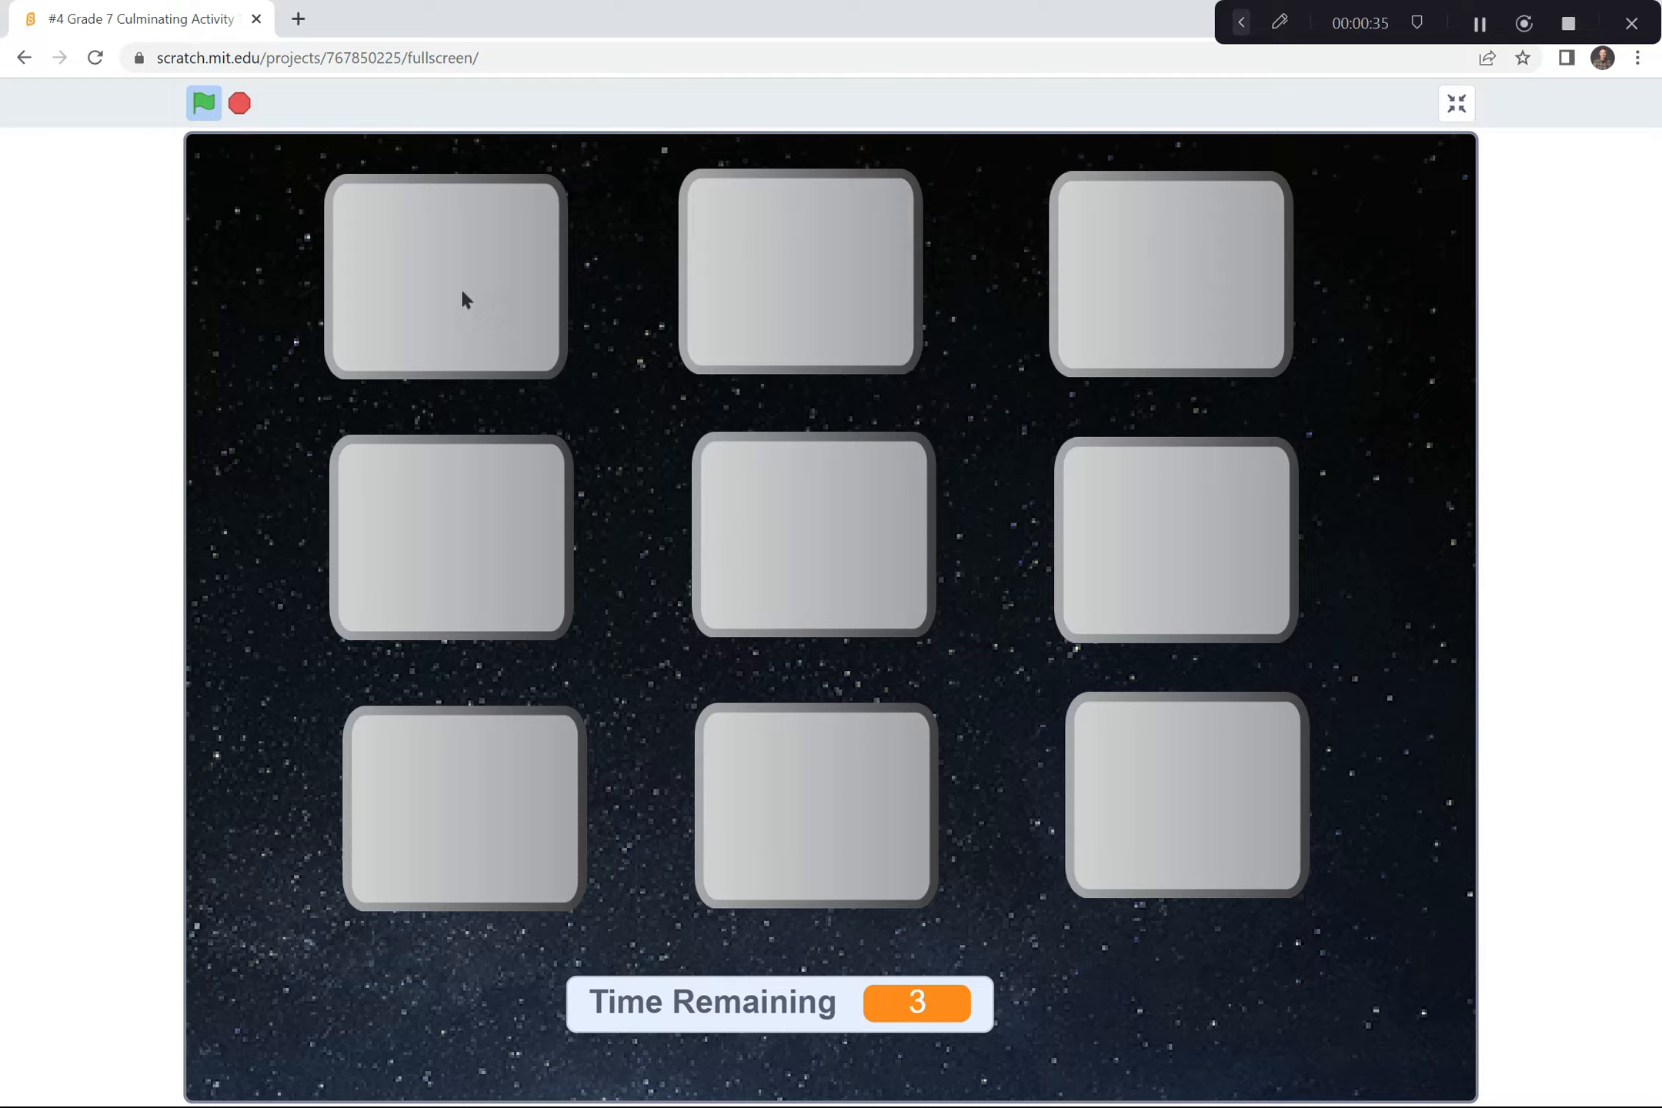
Mark the top-left square O and the top-middle square X
click(444, 277)
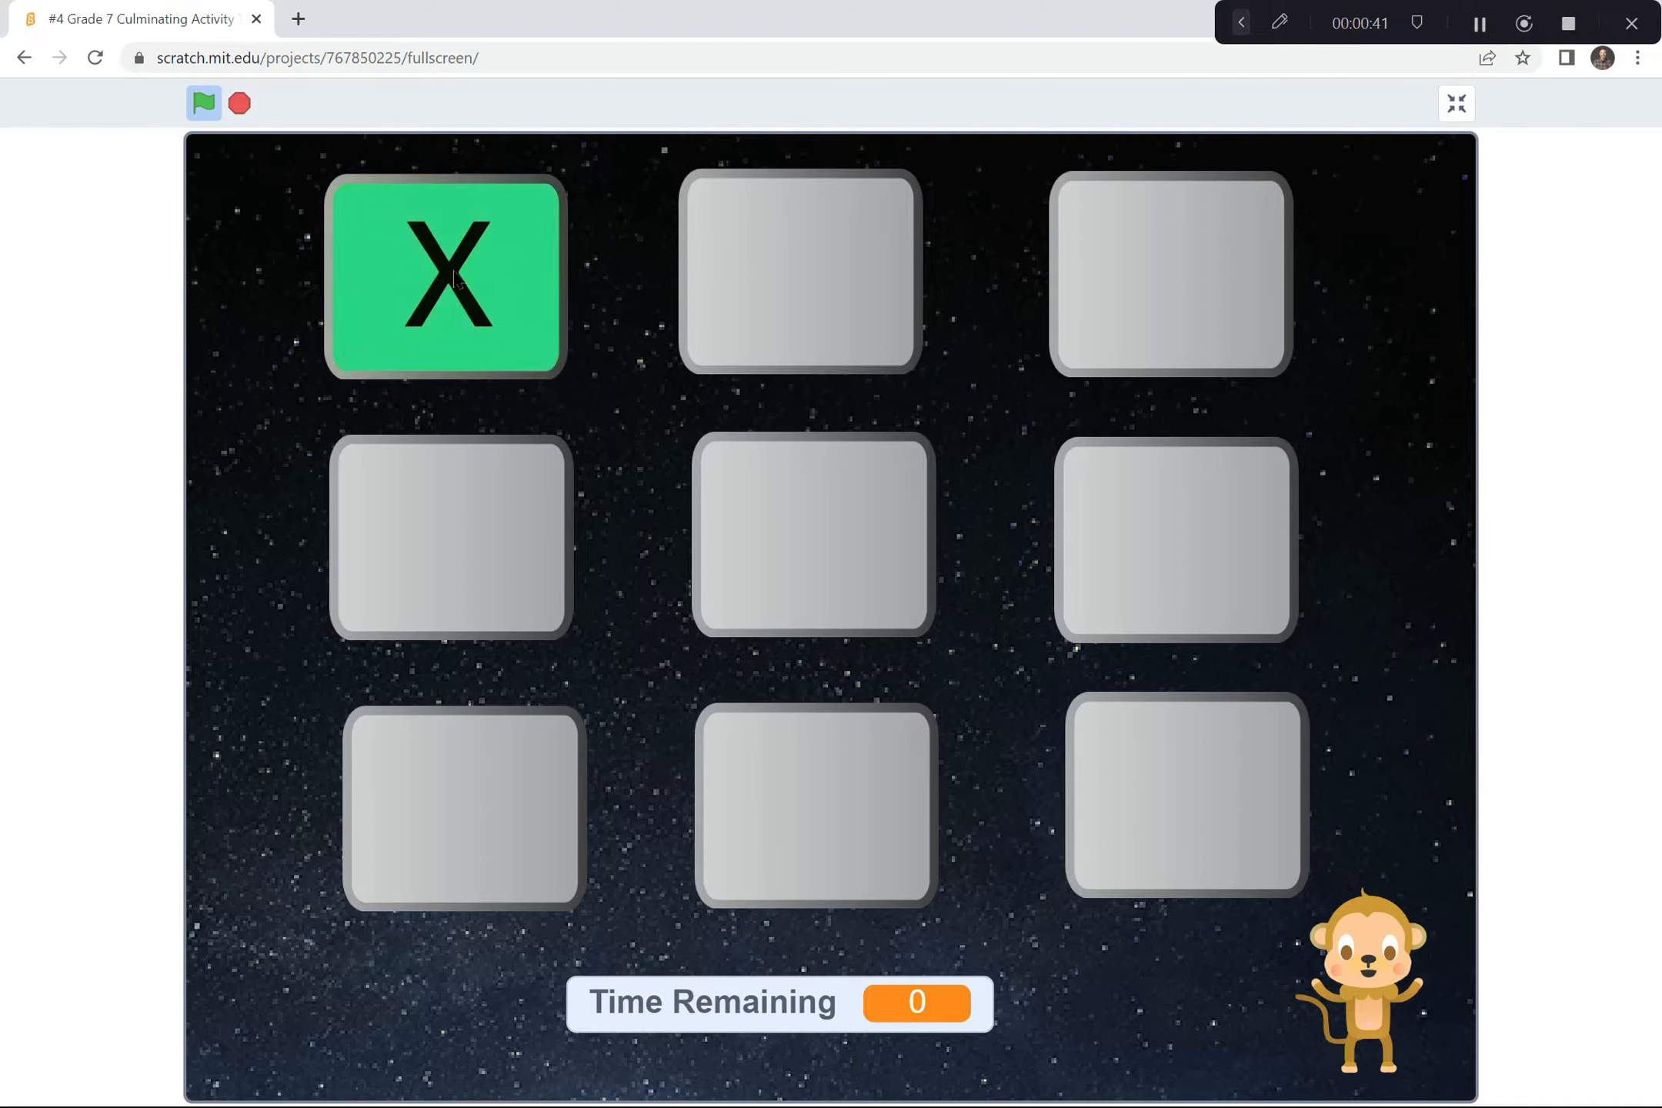
click(443, 278)
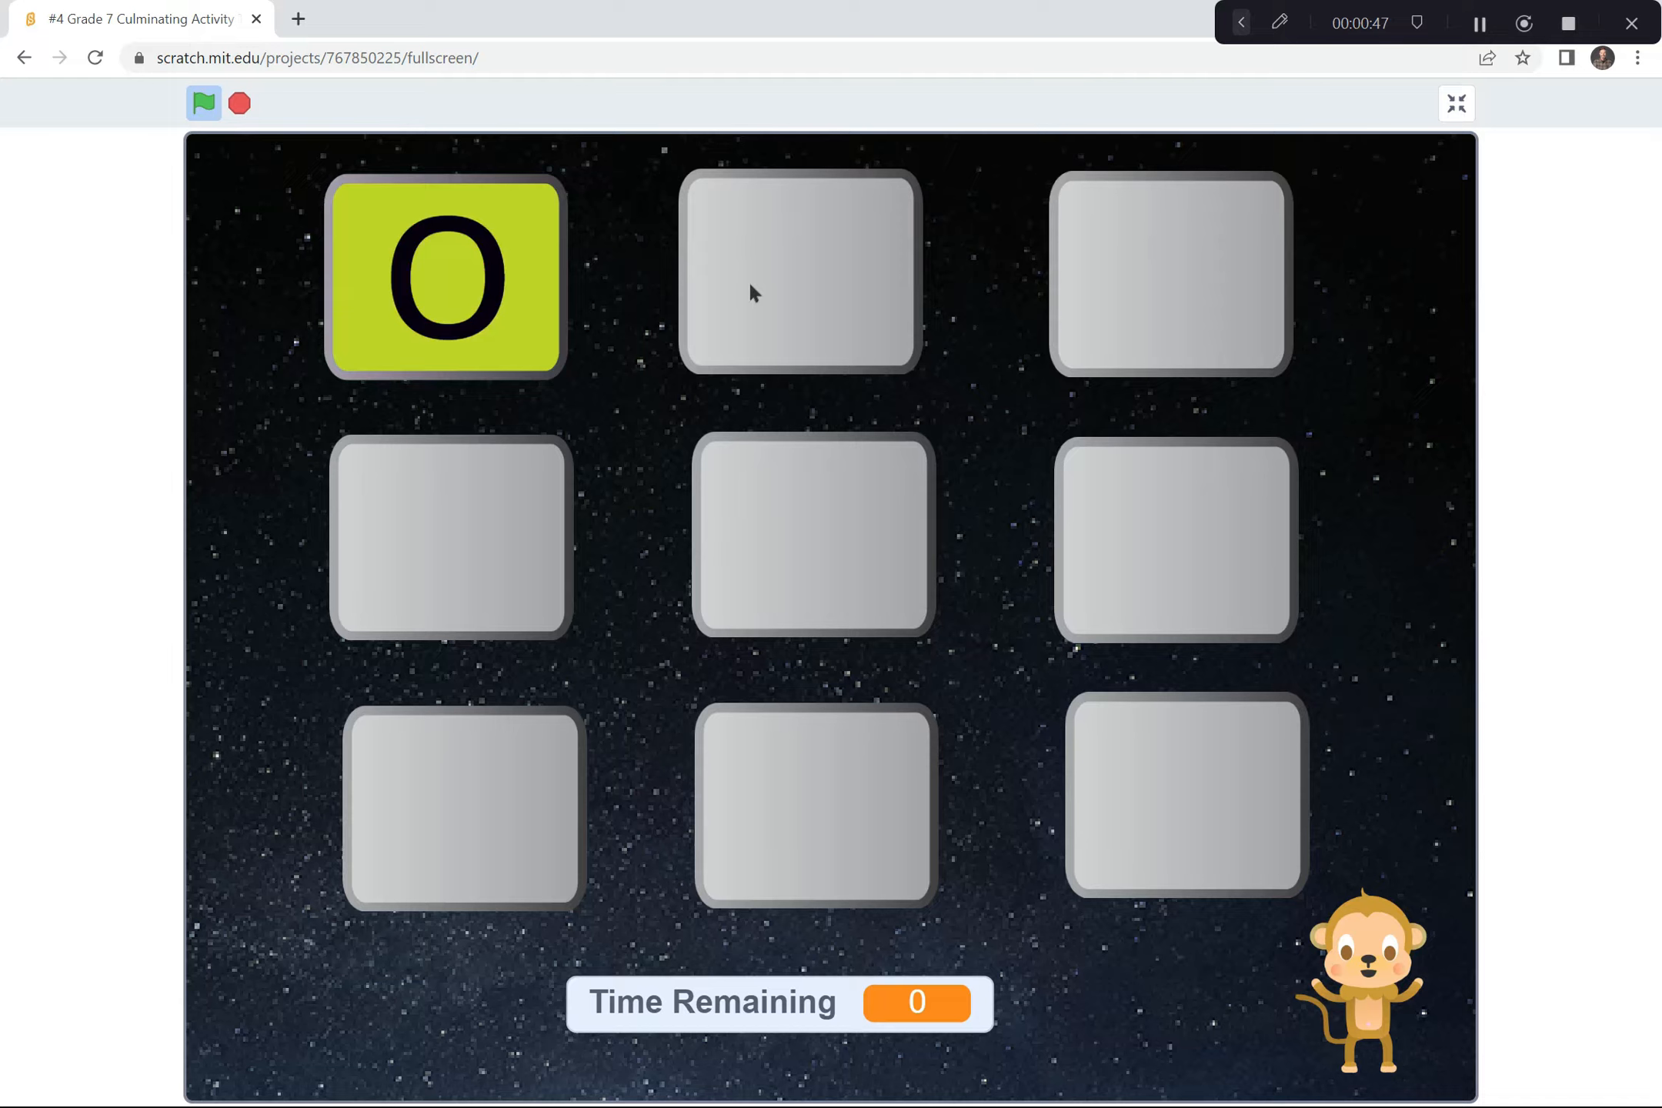
click(799, 276)
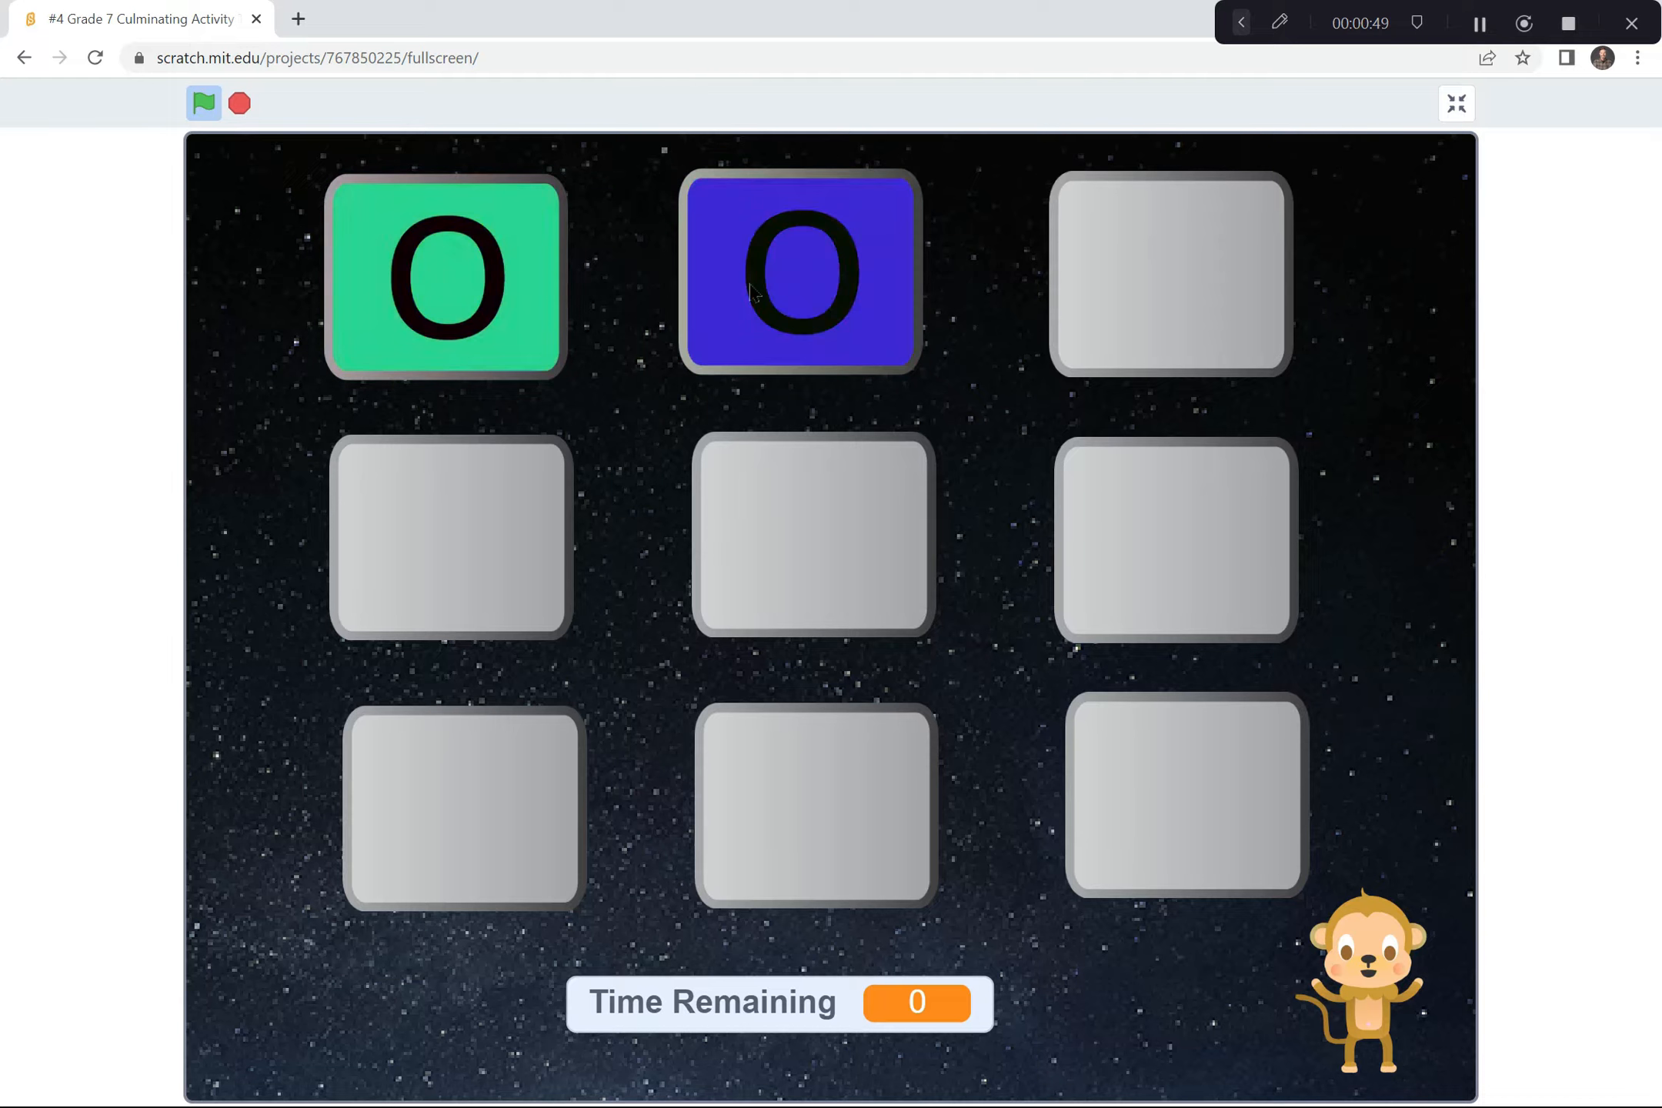
click(799, 274)
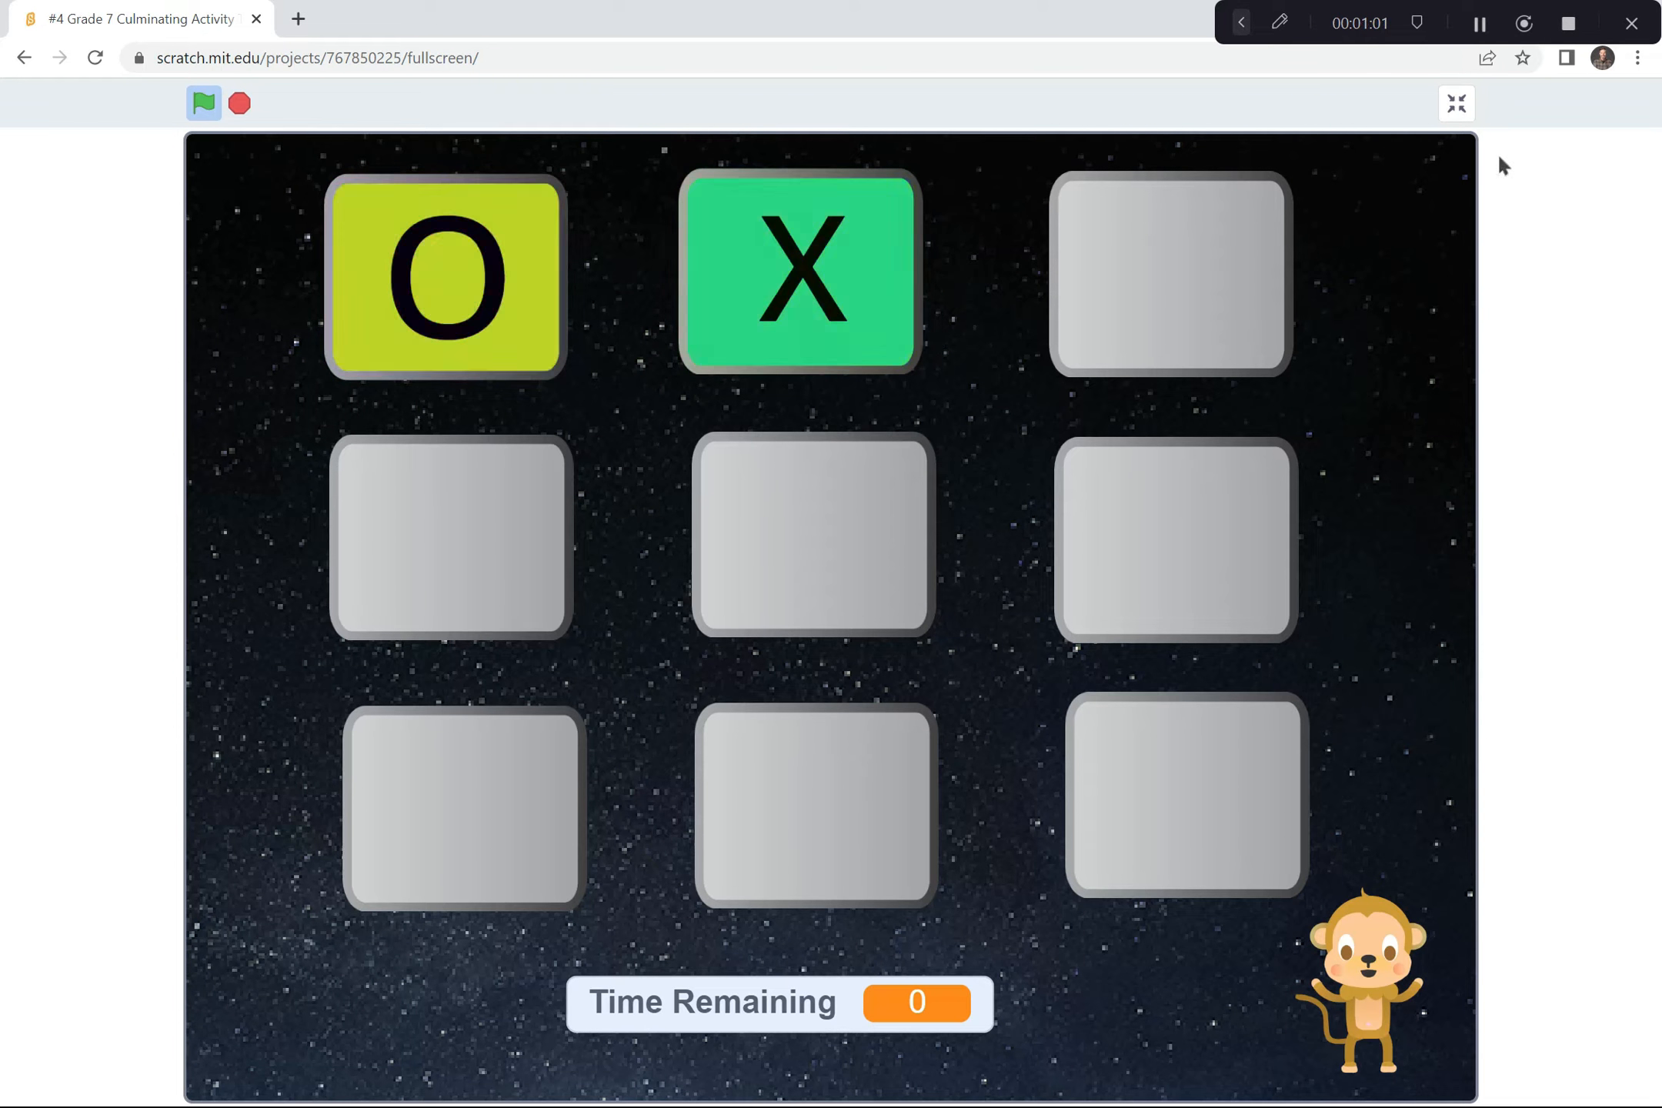
Exit fullscreen to view Button2's loose click, costume, timer and say blocks
click(1454, 103)
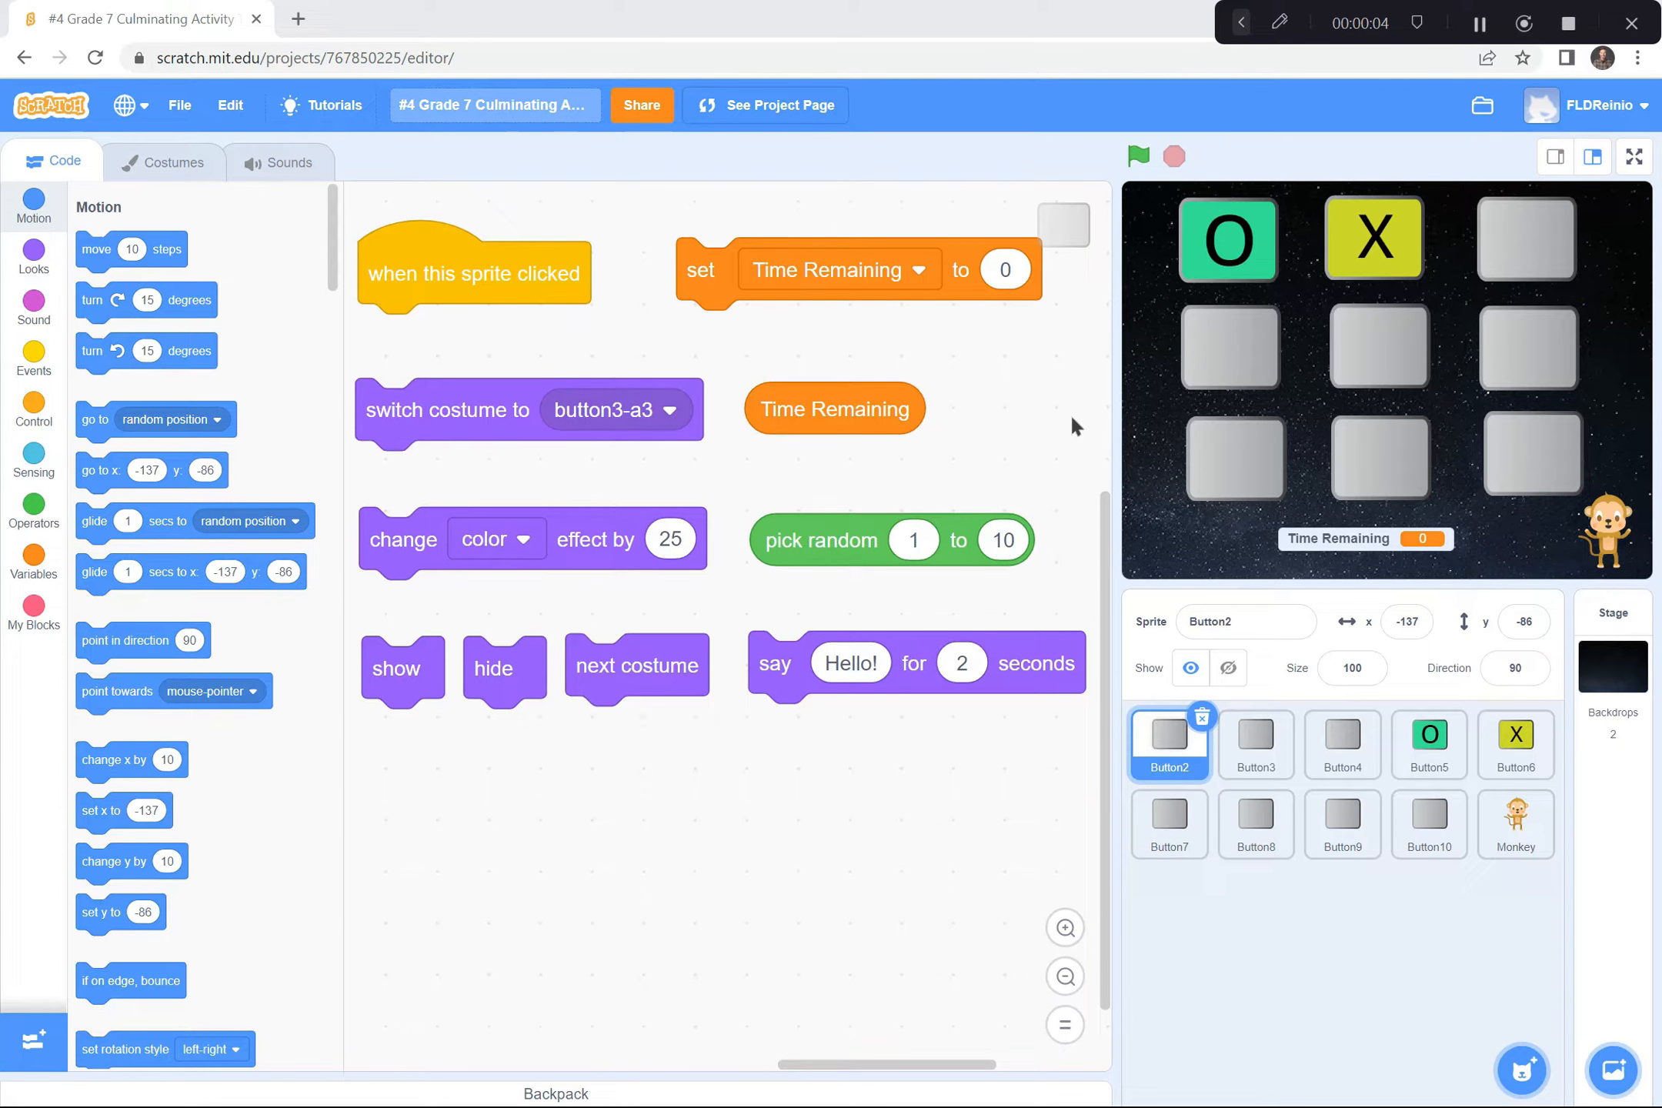
mouse_move(1174, 774)
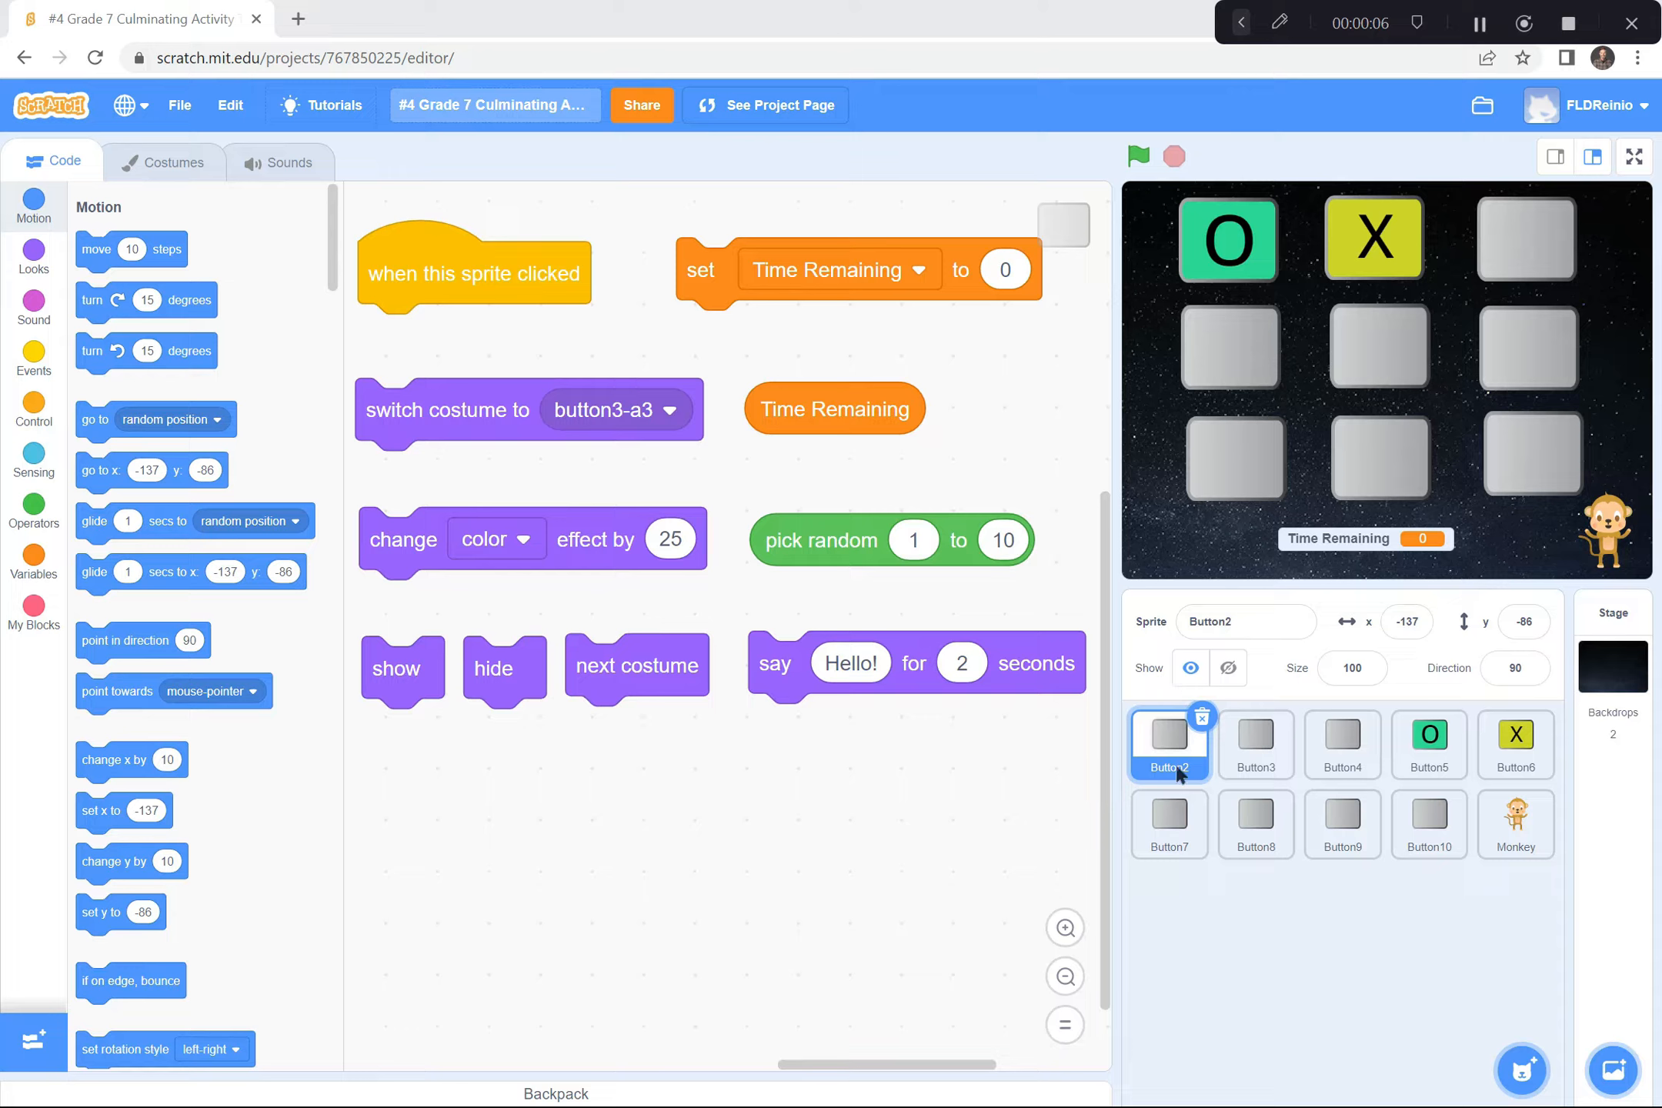
mouse_move(1165, 742)
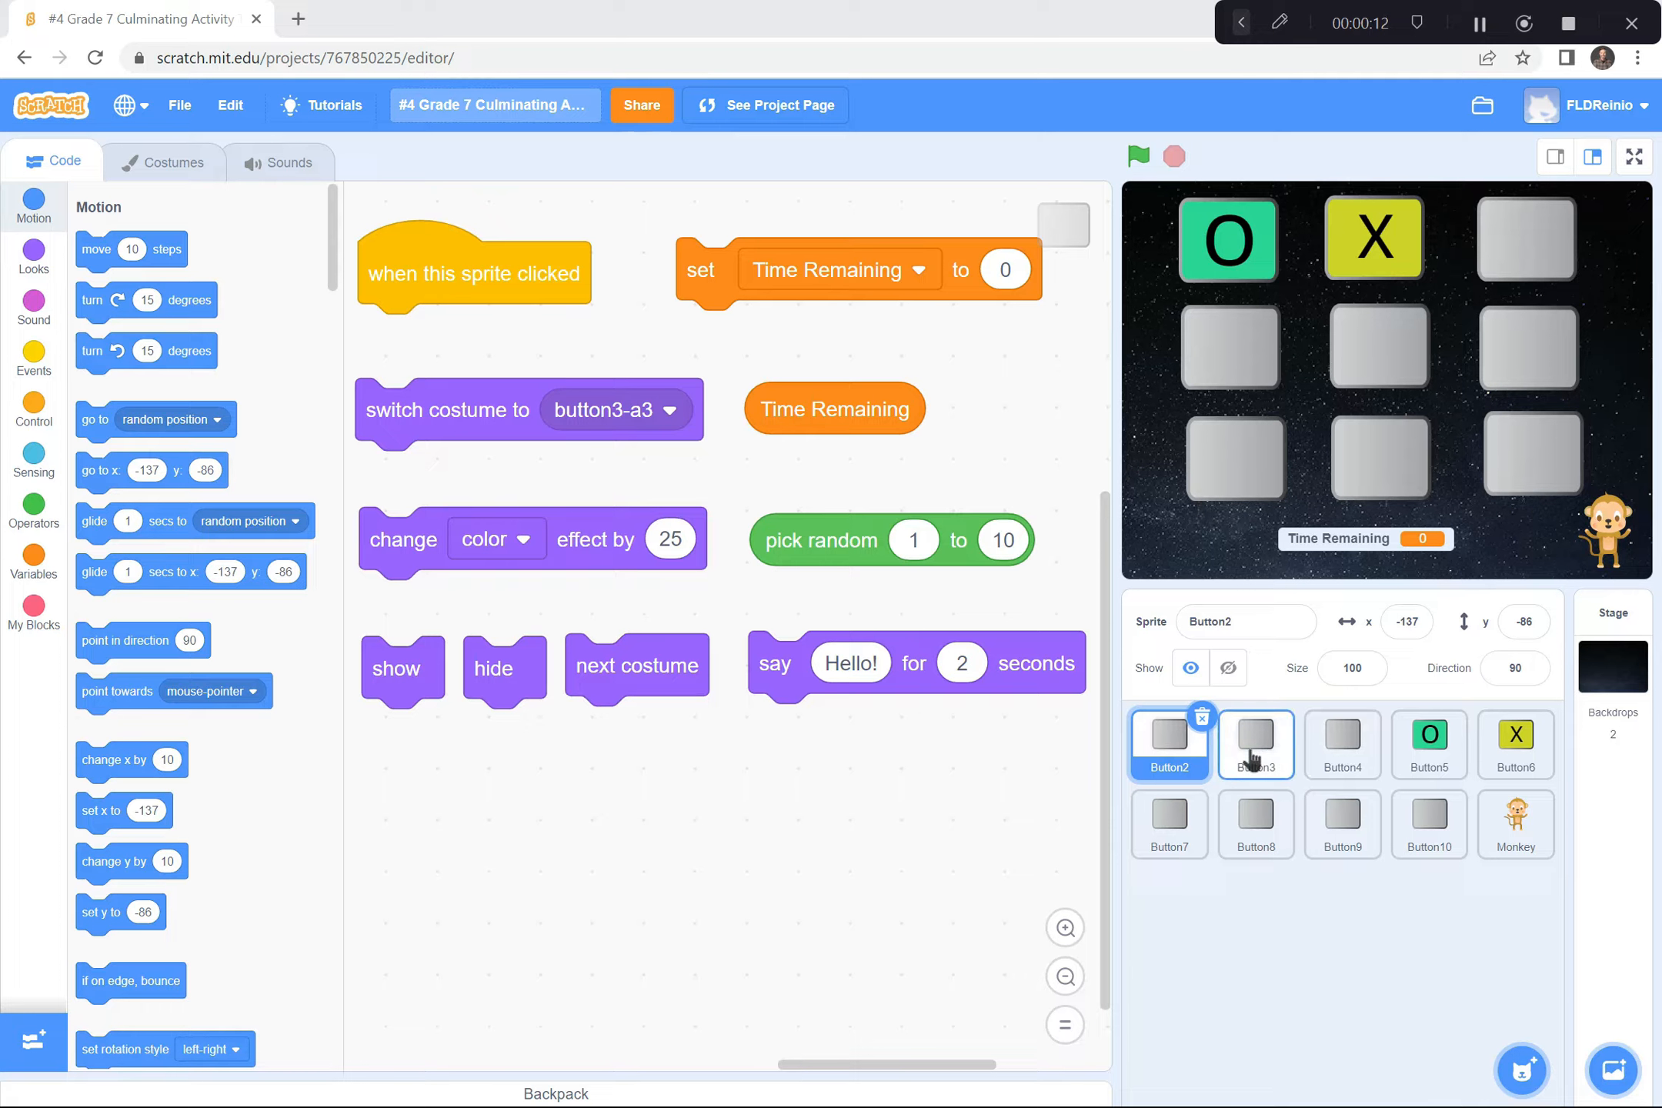
mouse_move(1169, 737)
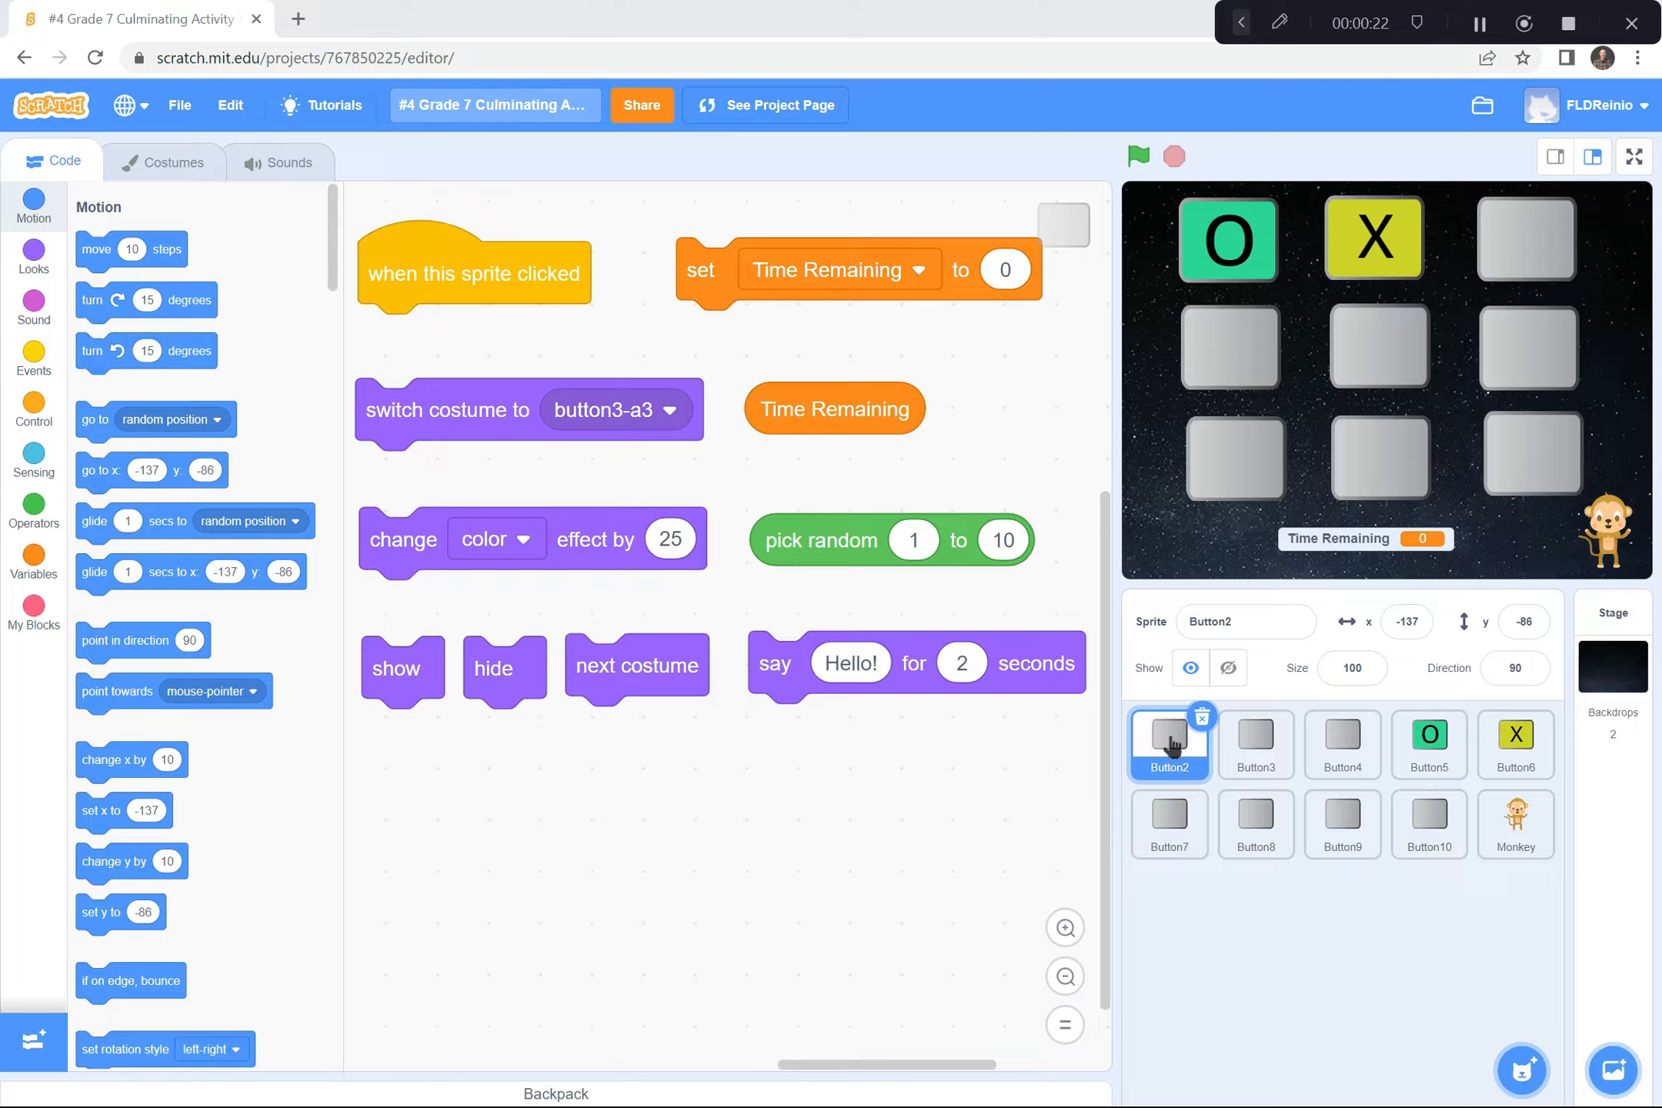
mouse_move(684, 777)
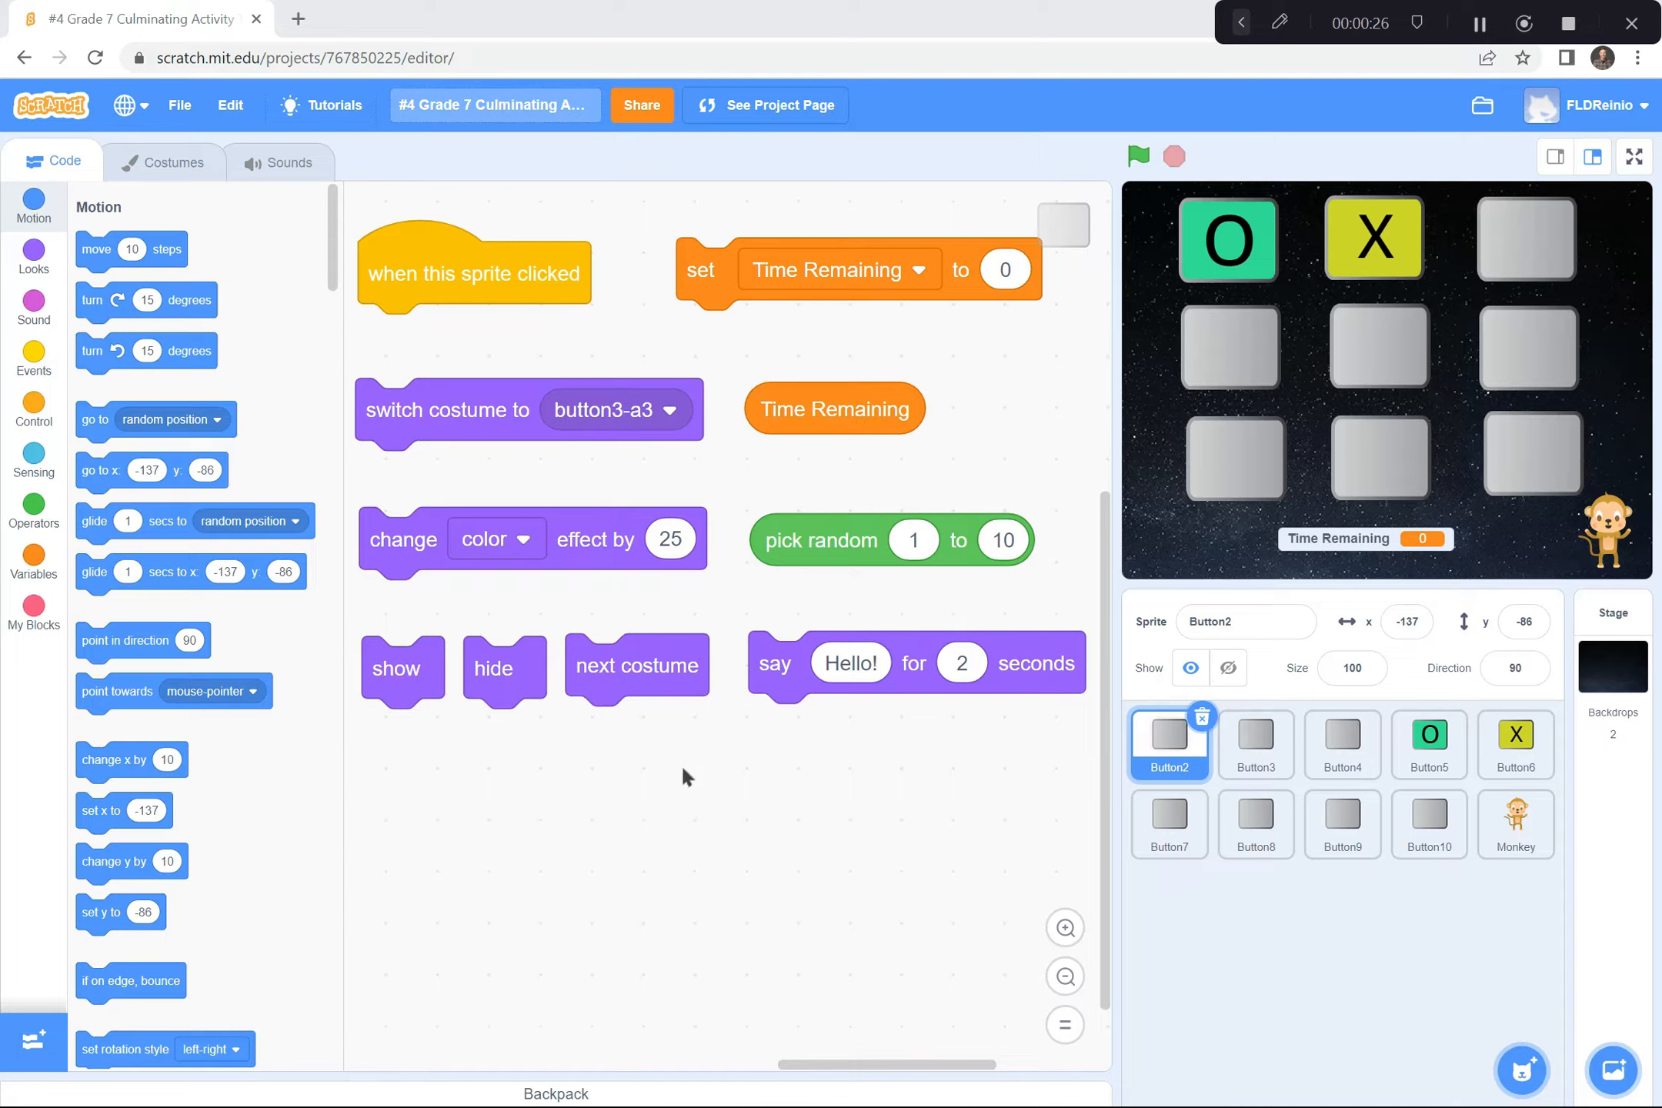
mouse_move(652, 721)
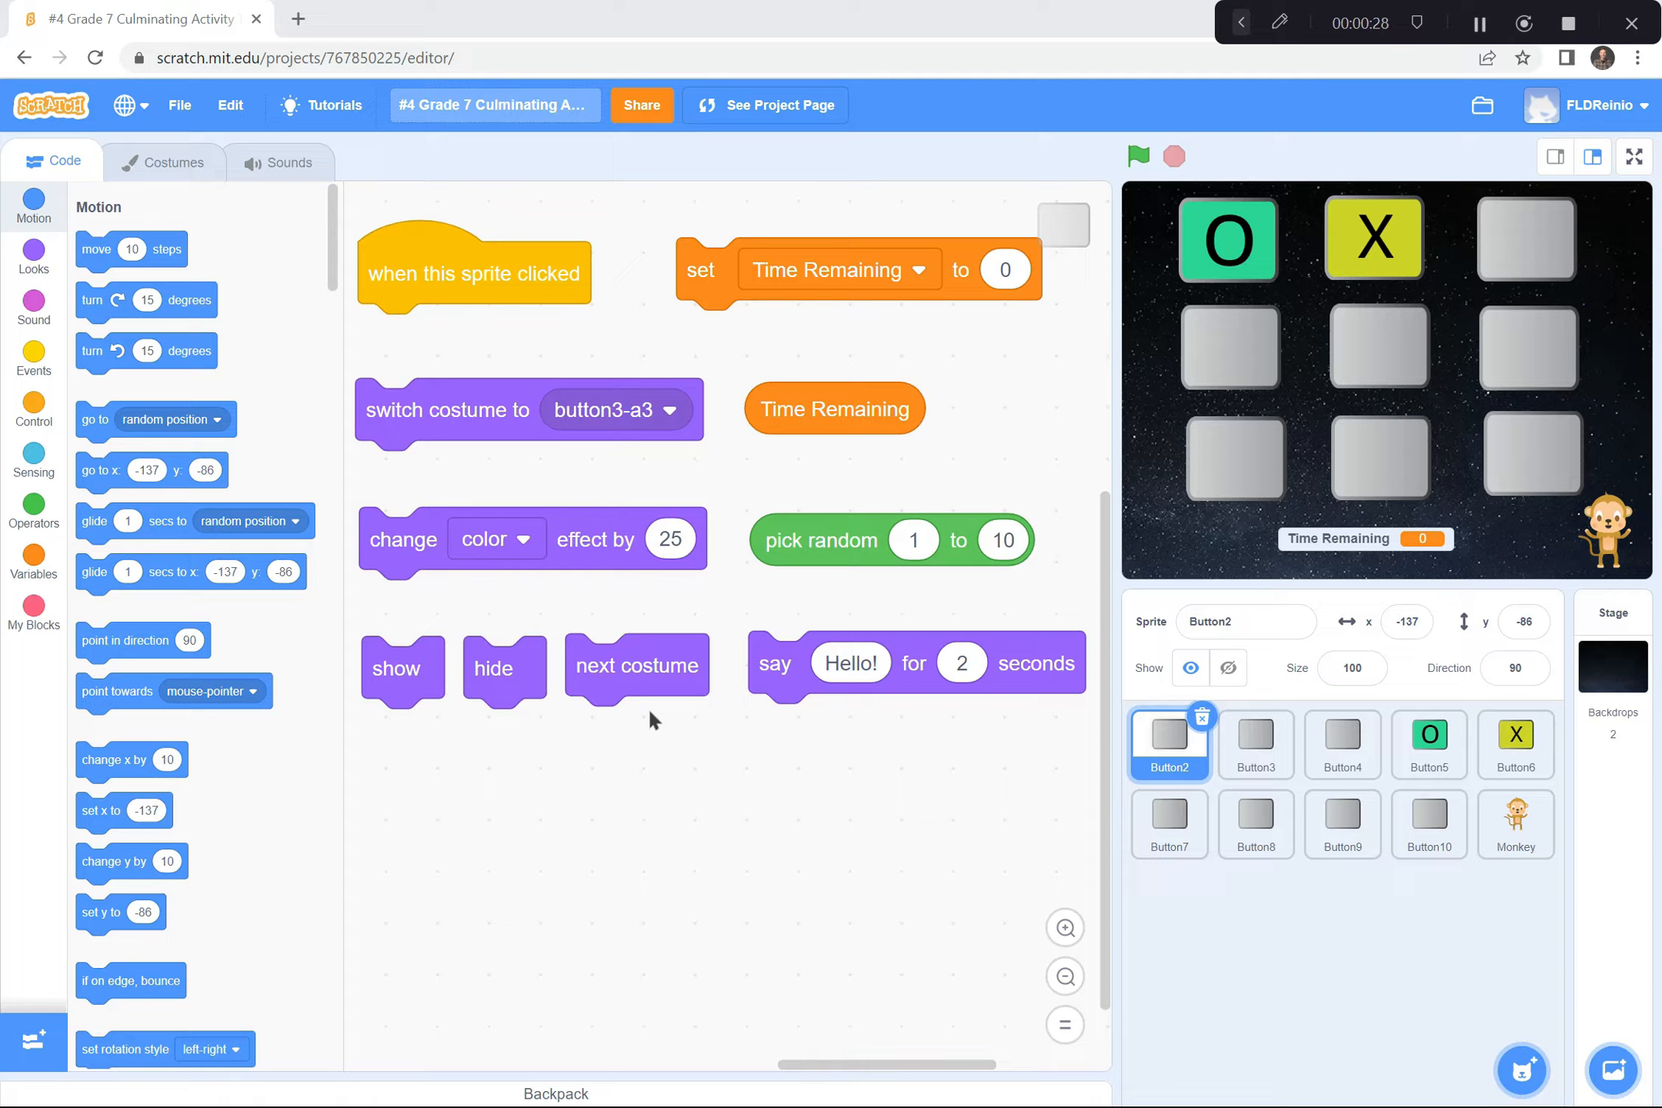
mouse_move(566, 514)
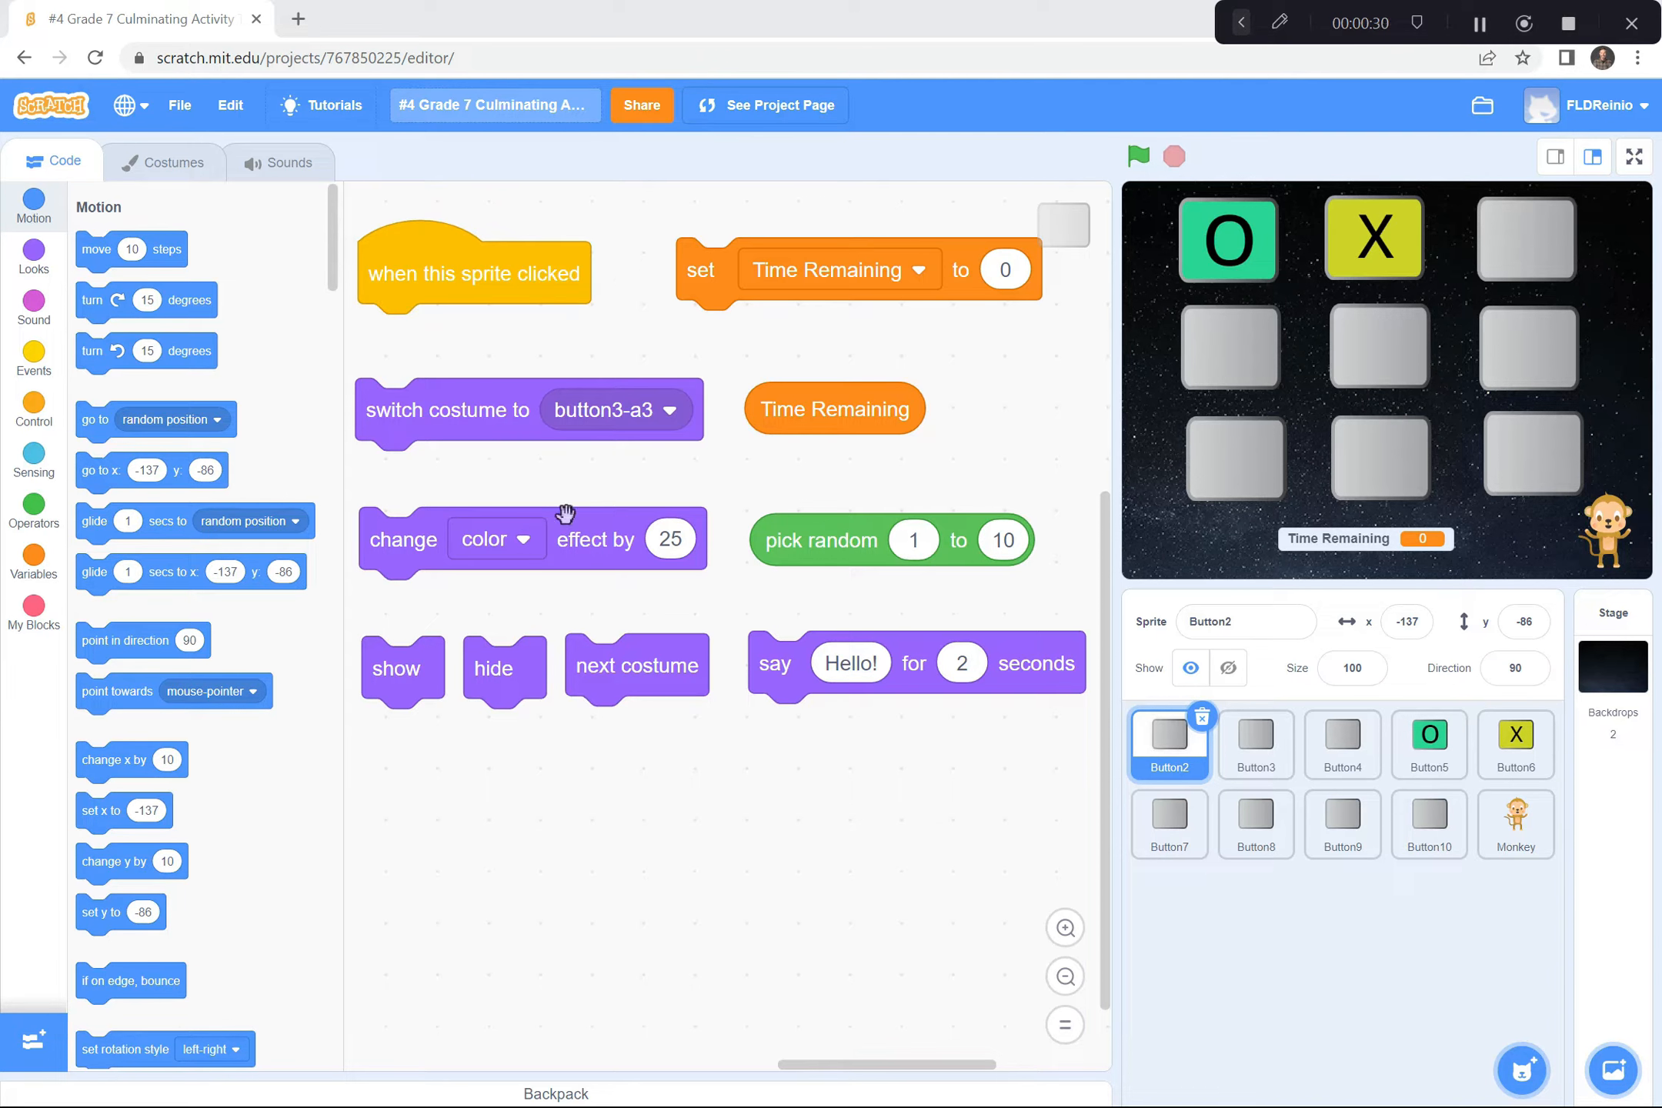
mouse_move(601, 797)
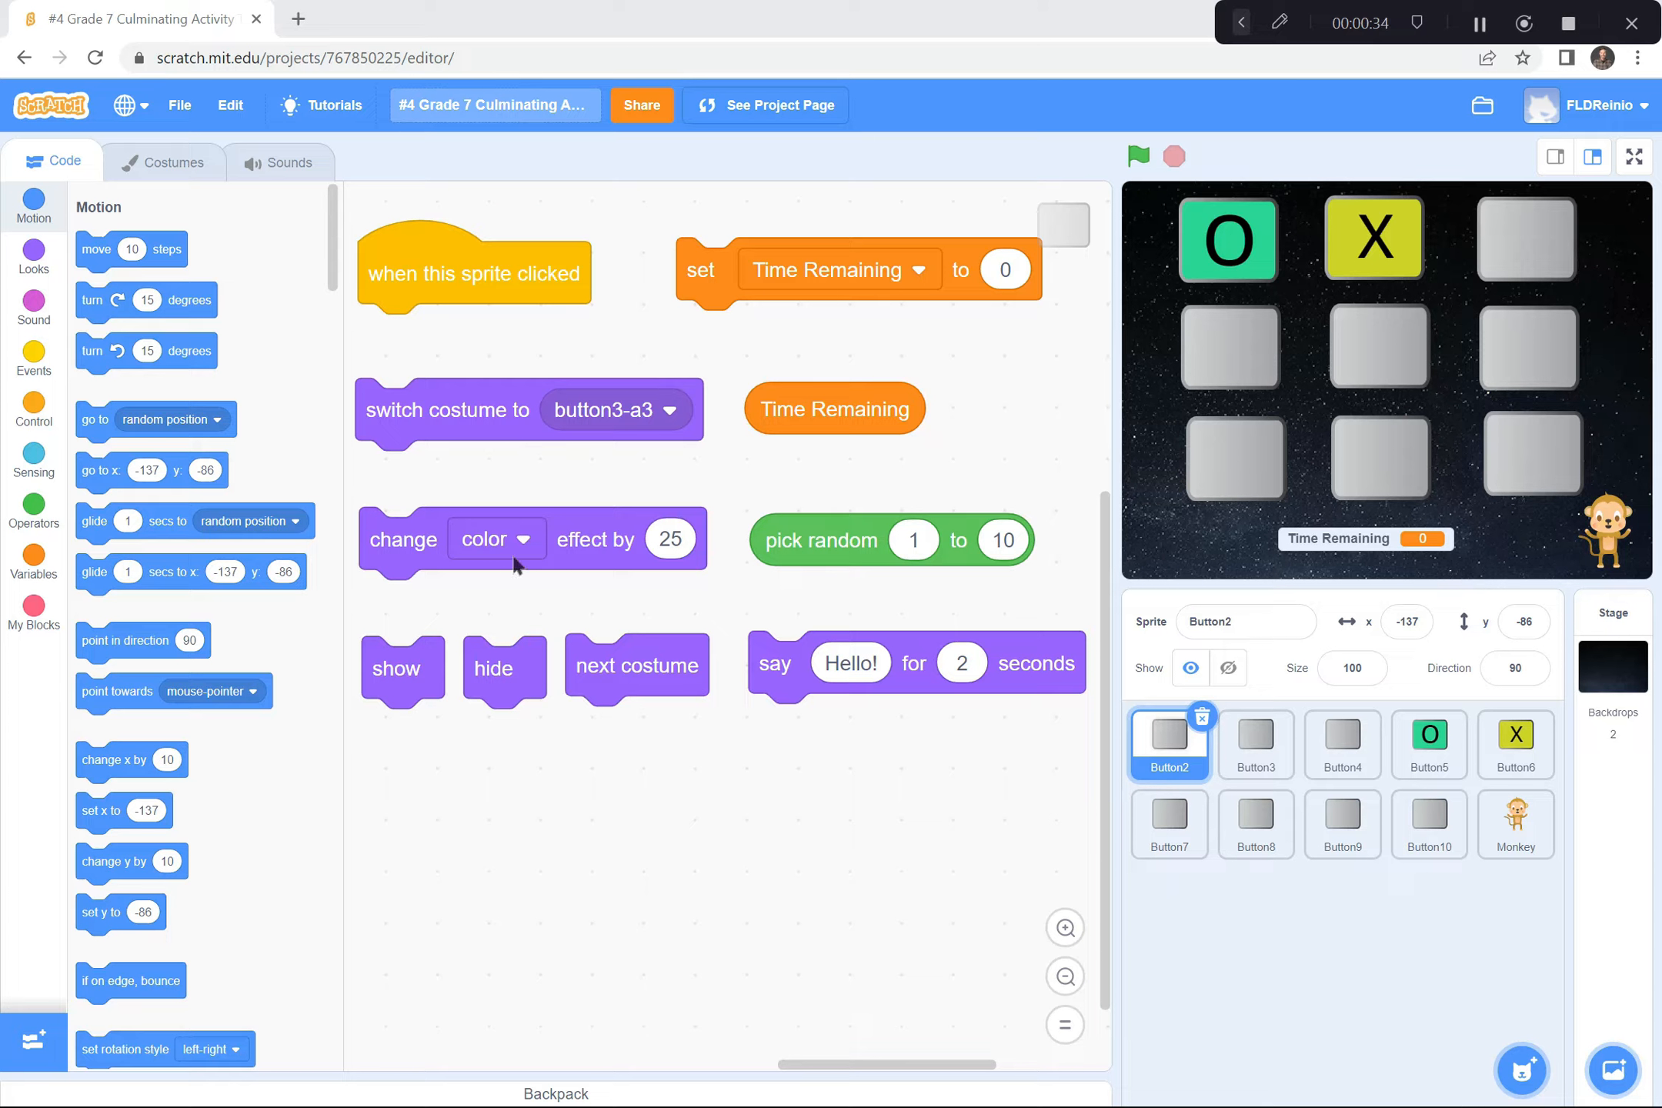
mouse_move(424, 543)
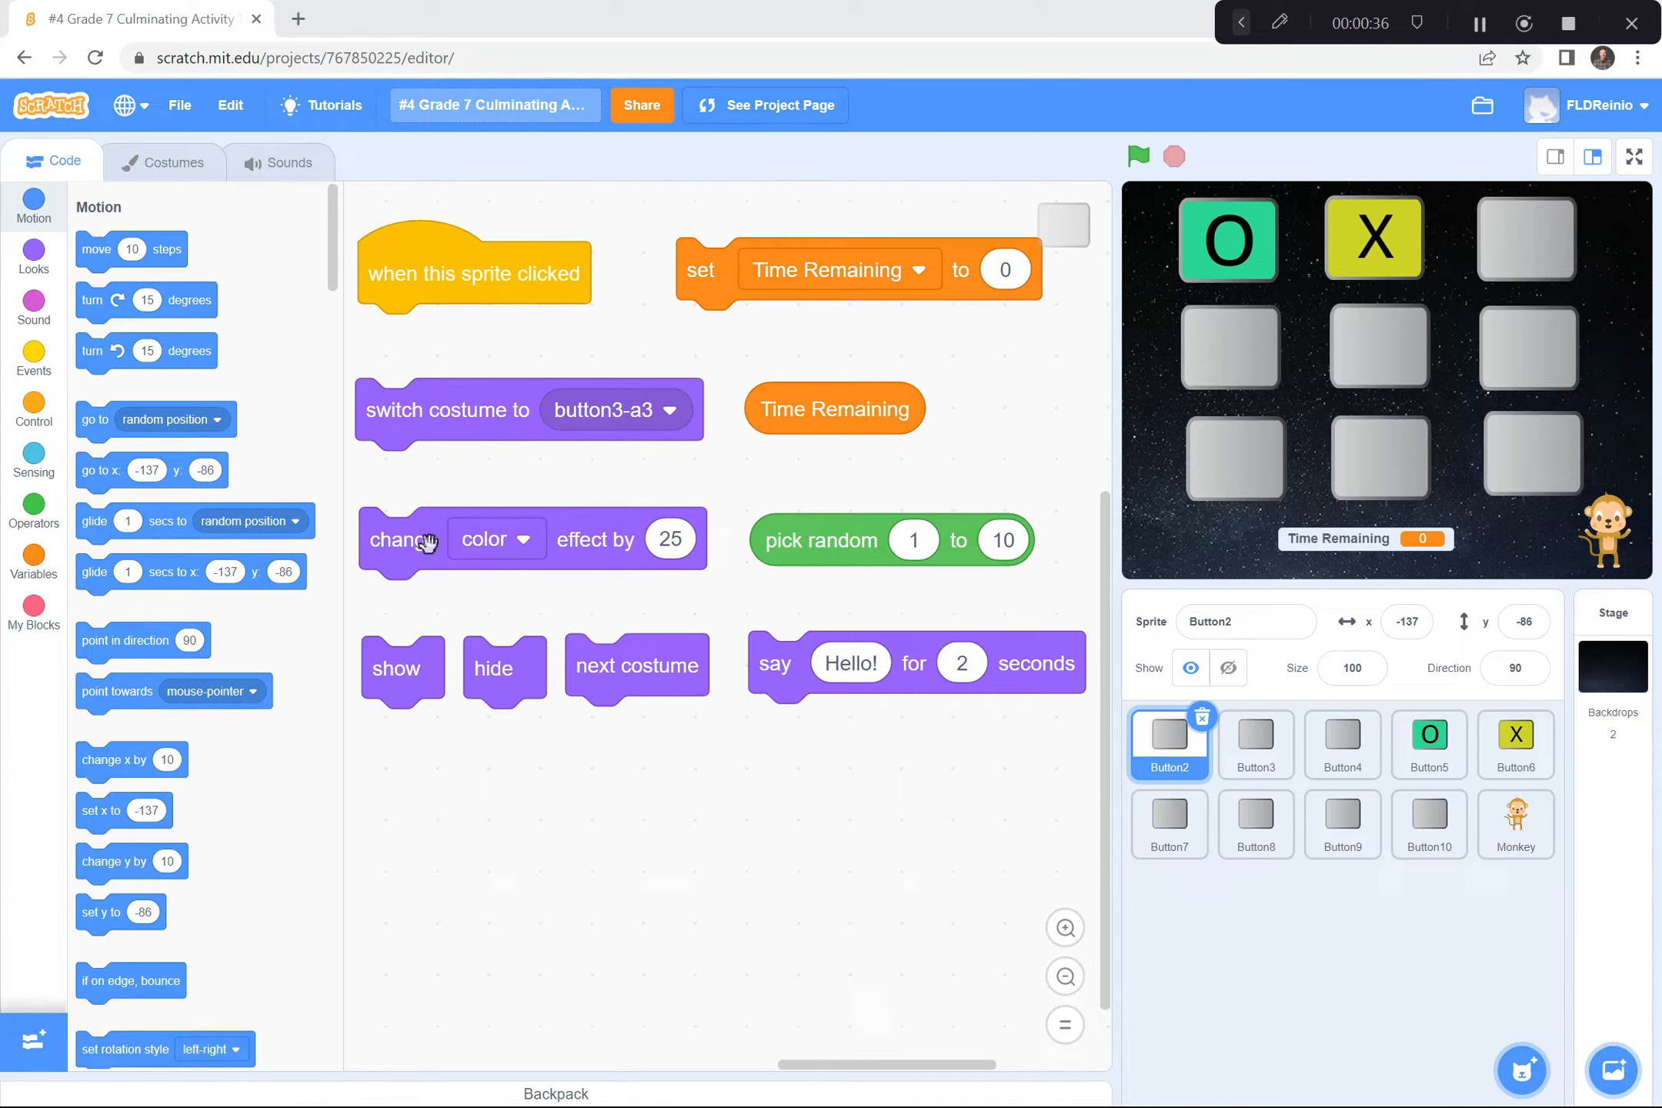
mouse_move(550, 549)
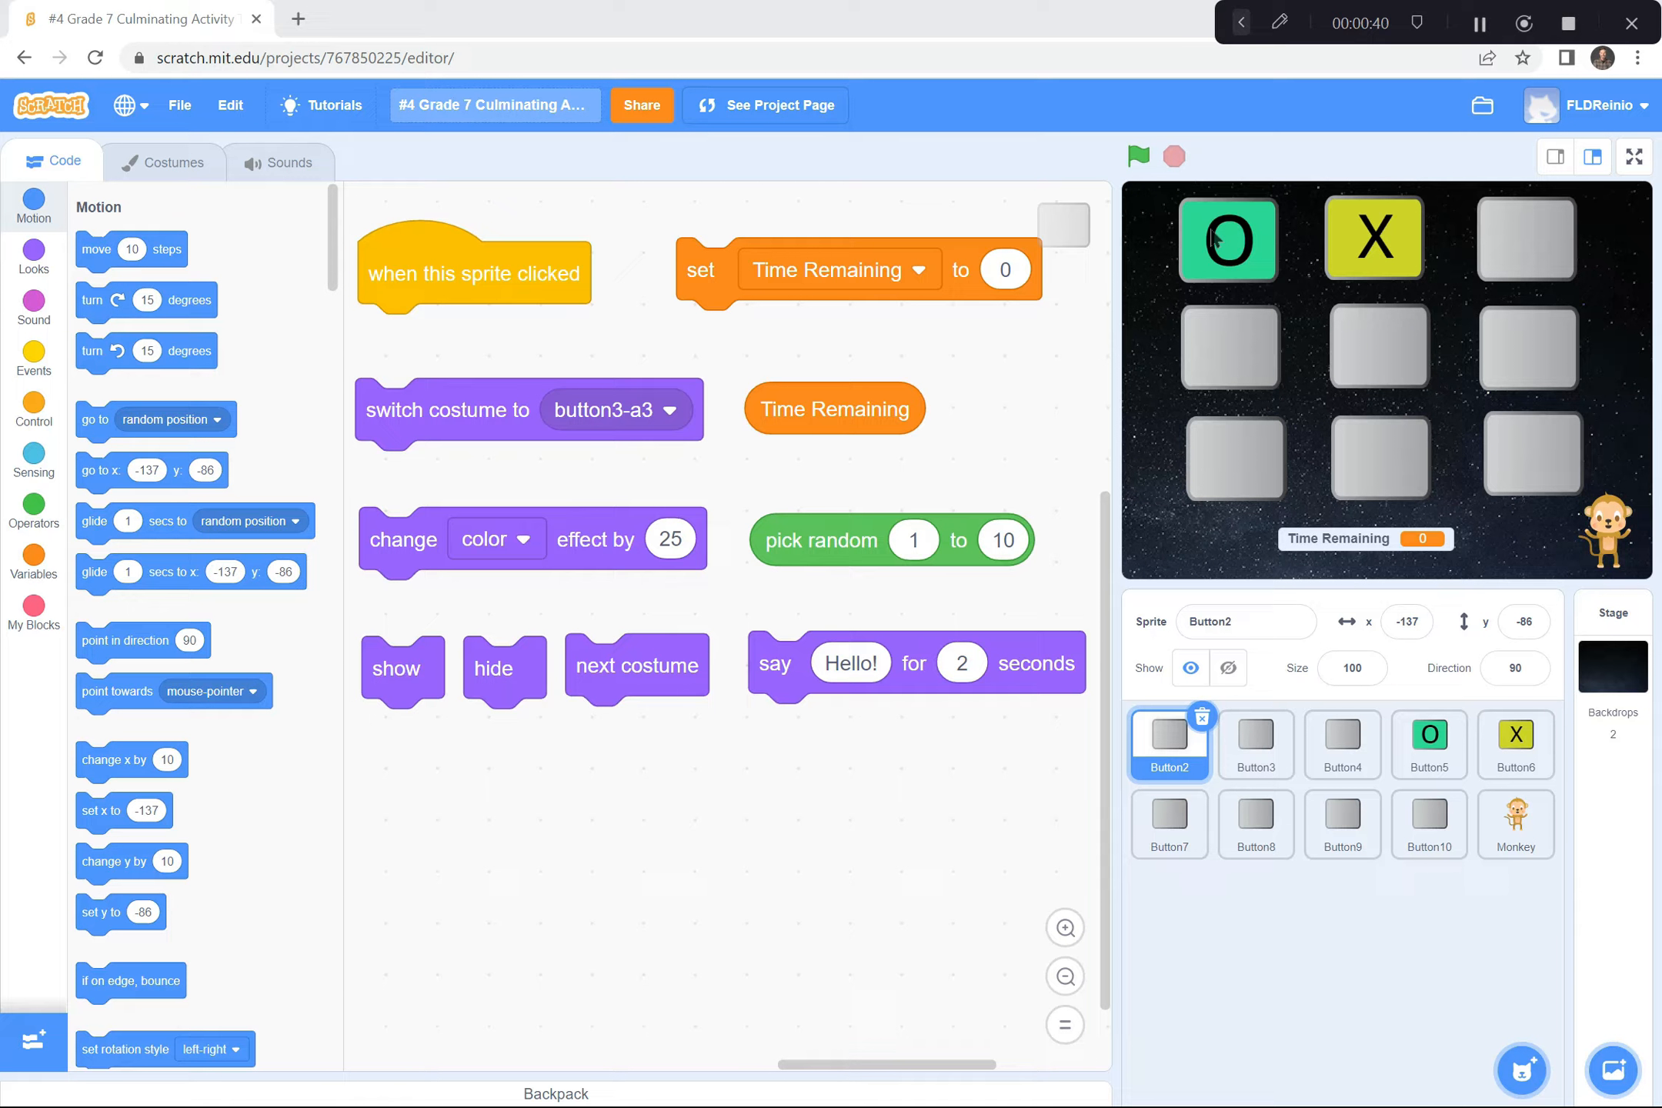
mouse_move(727, 898)
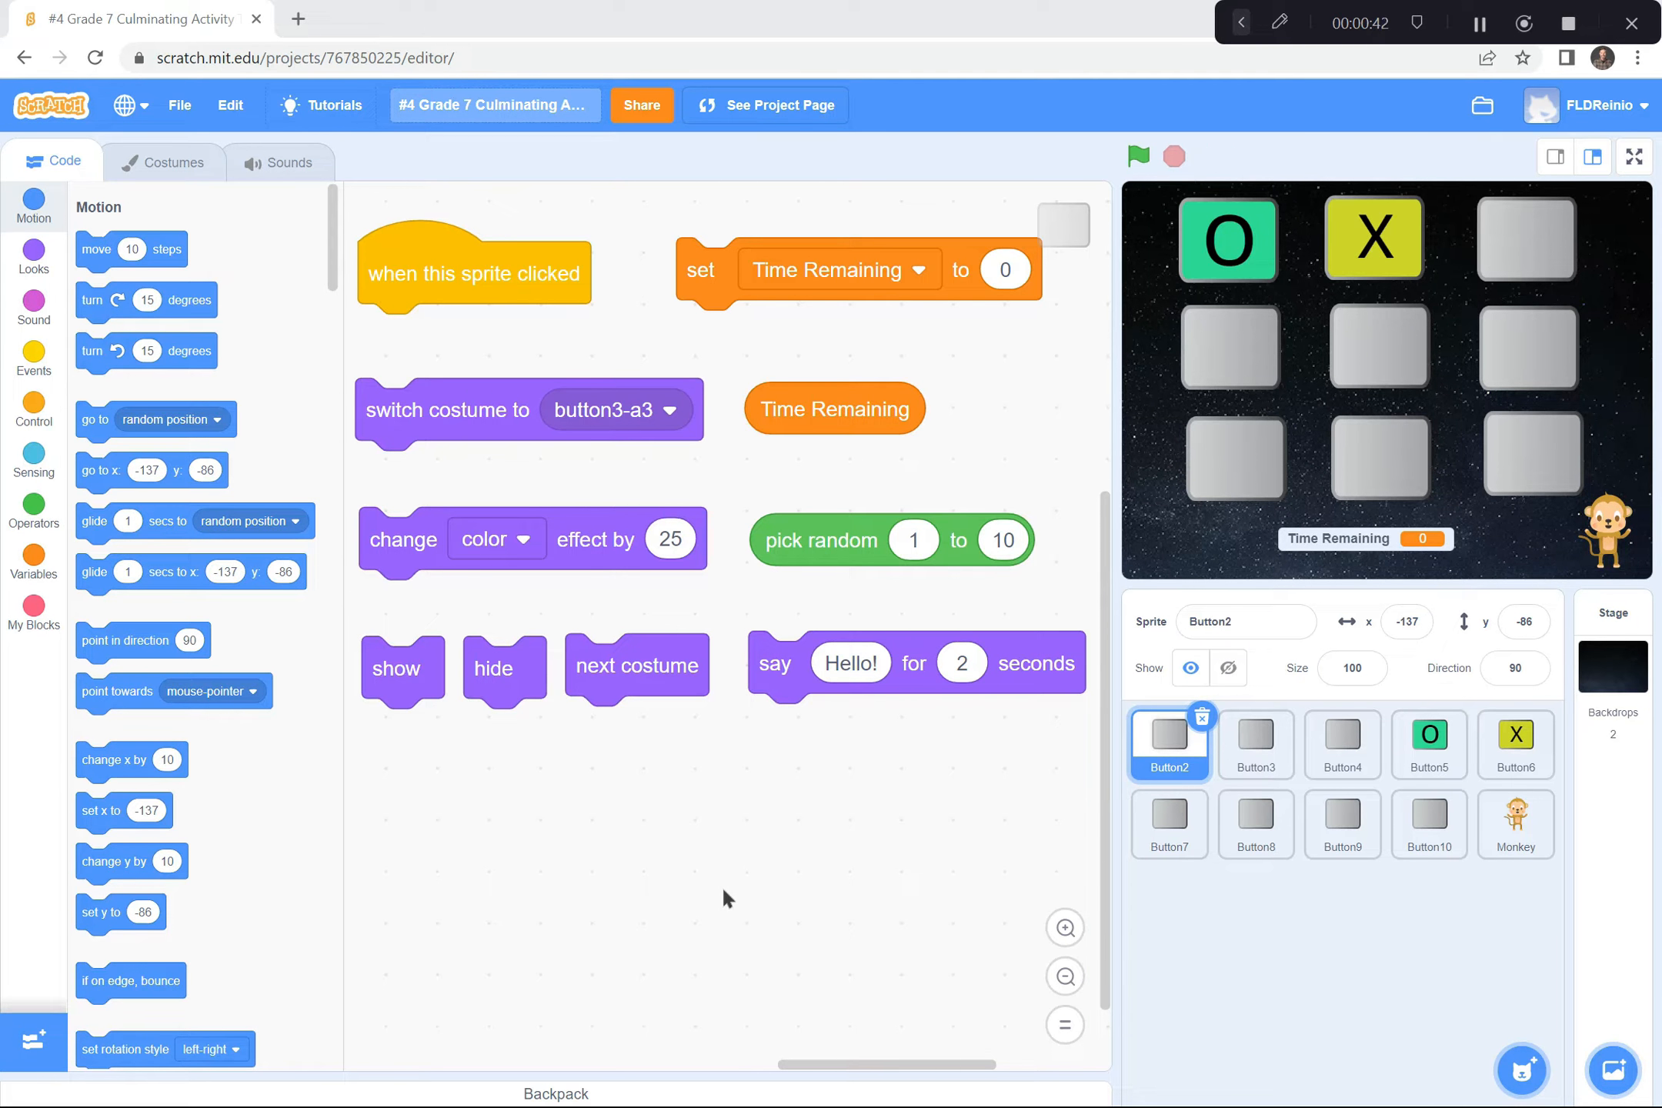
mouse_move(438, 753)
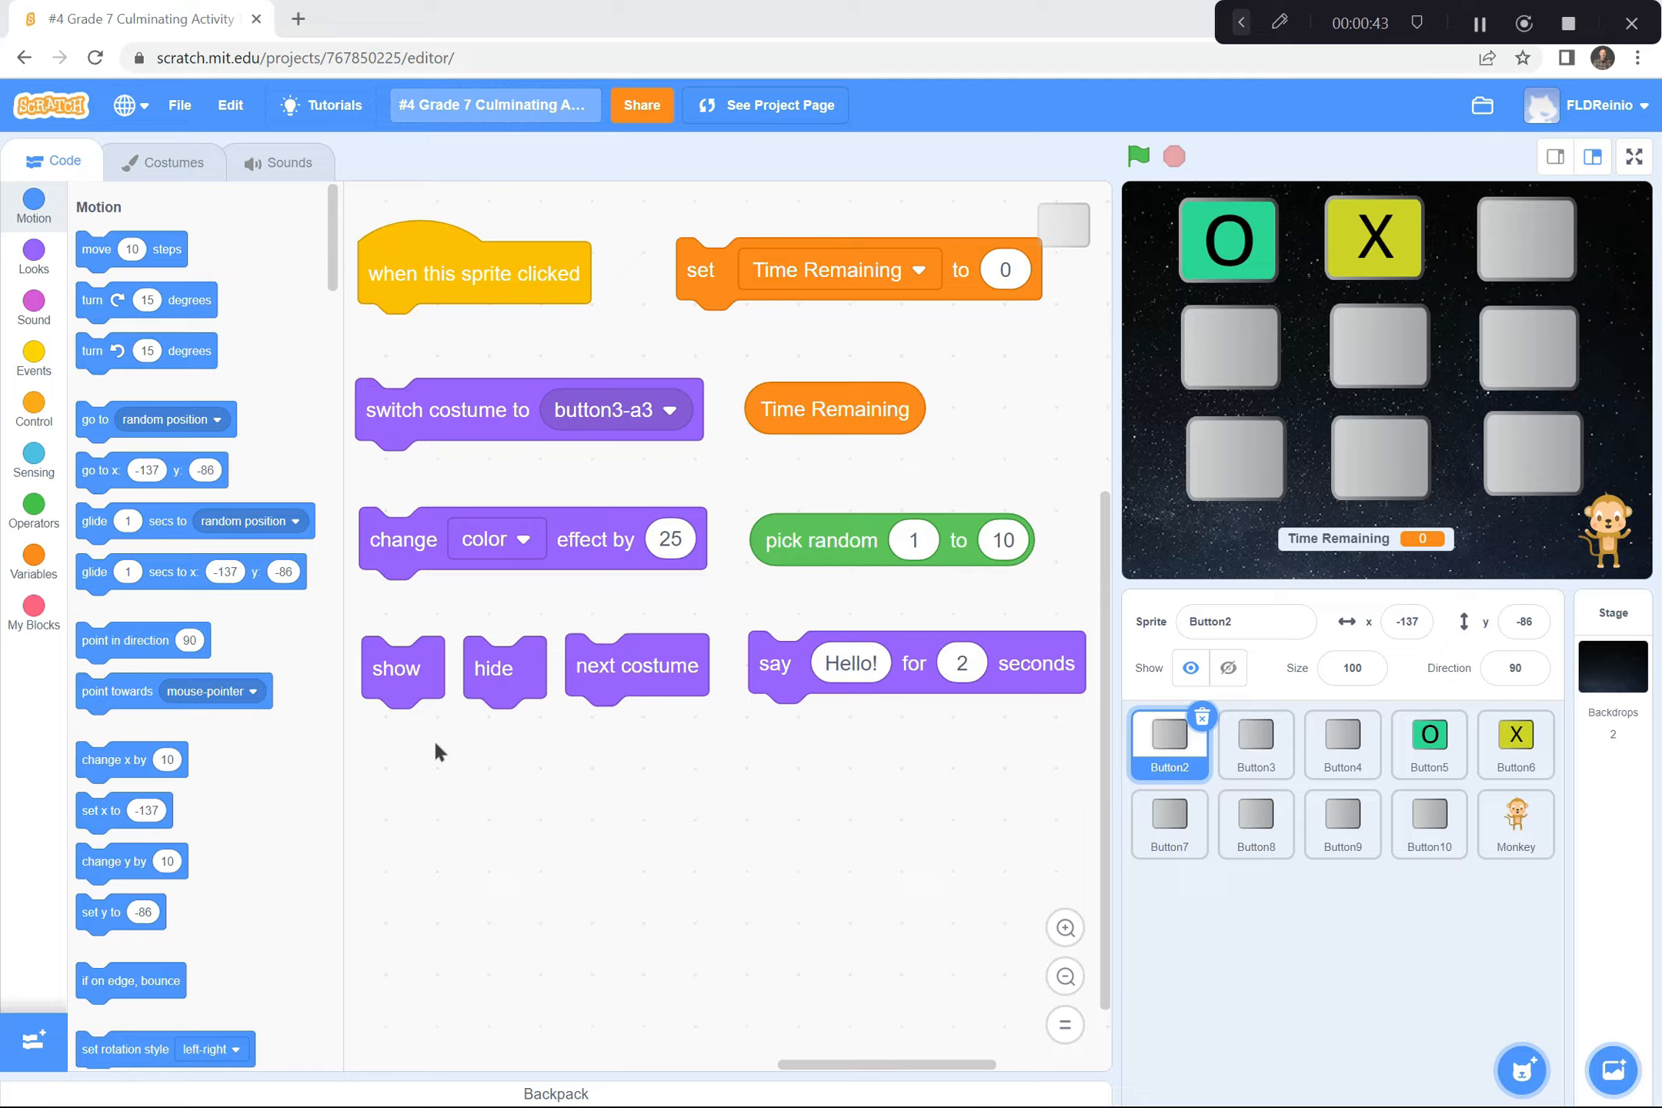
mouse_move(848, 778)
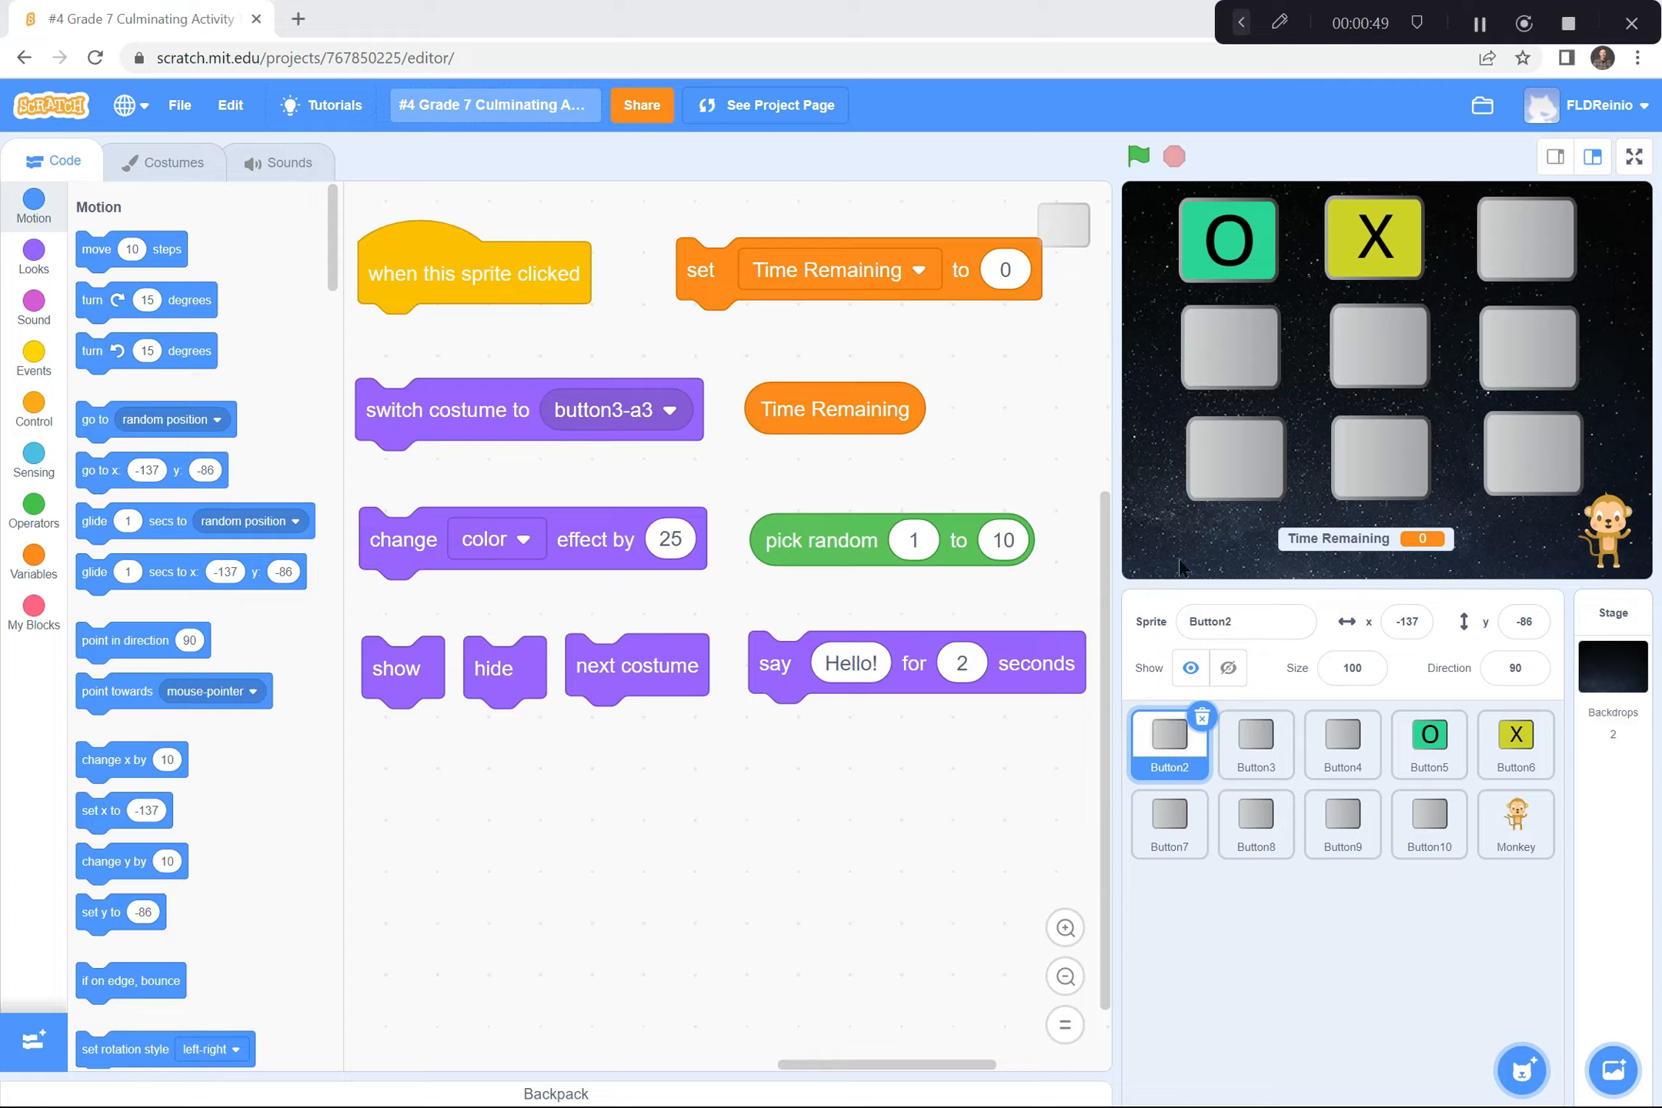
mouse_move(1229, 596)
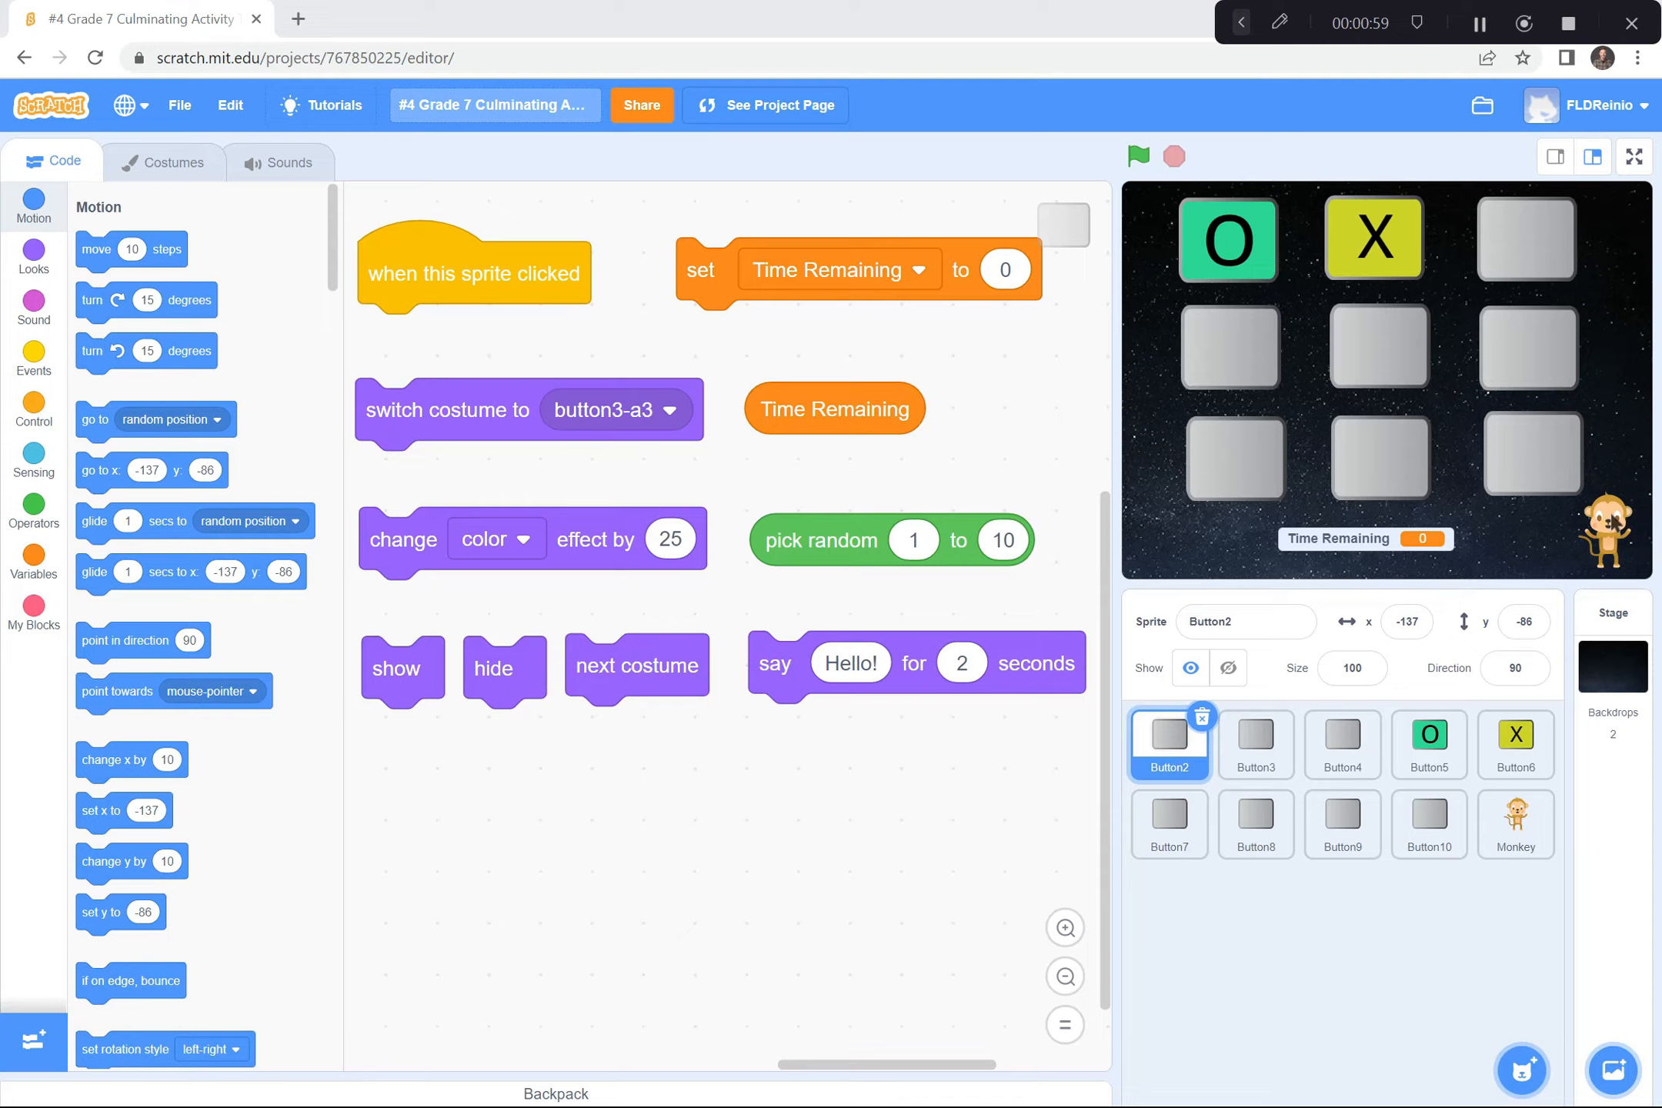
mouse_move(926, 670)
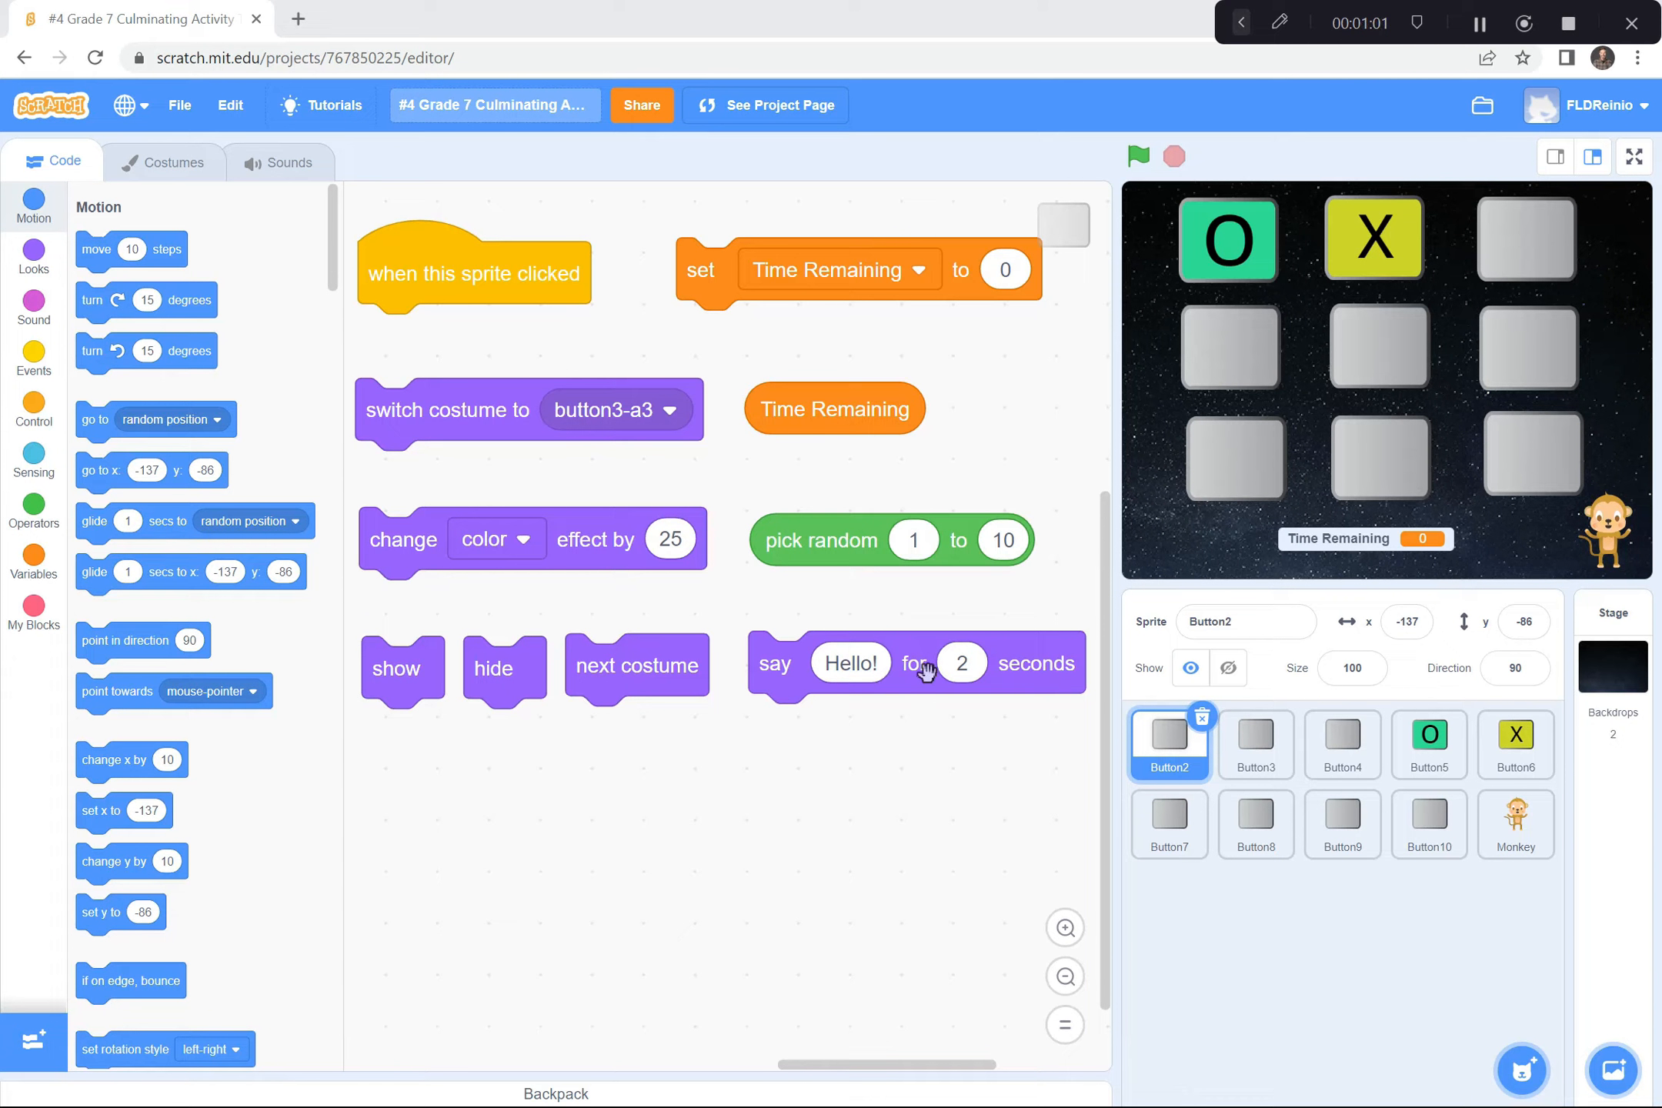
mouse_move(883, 825)
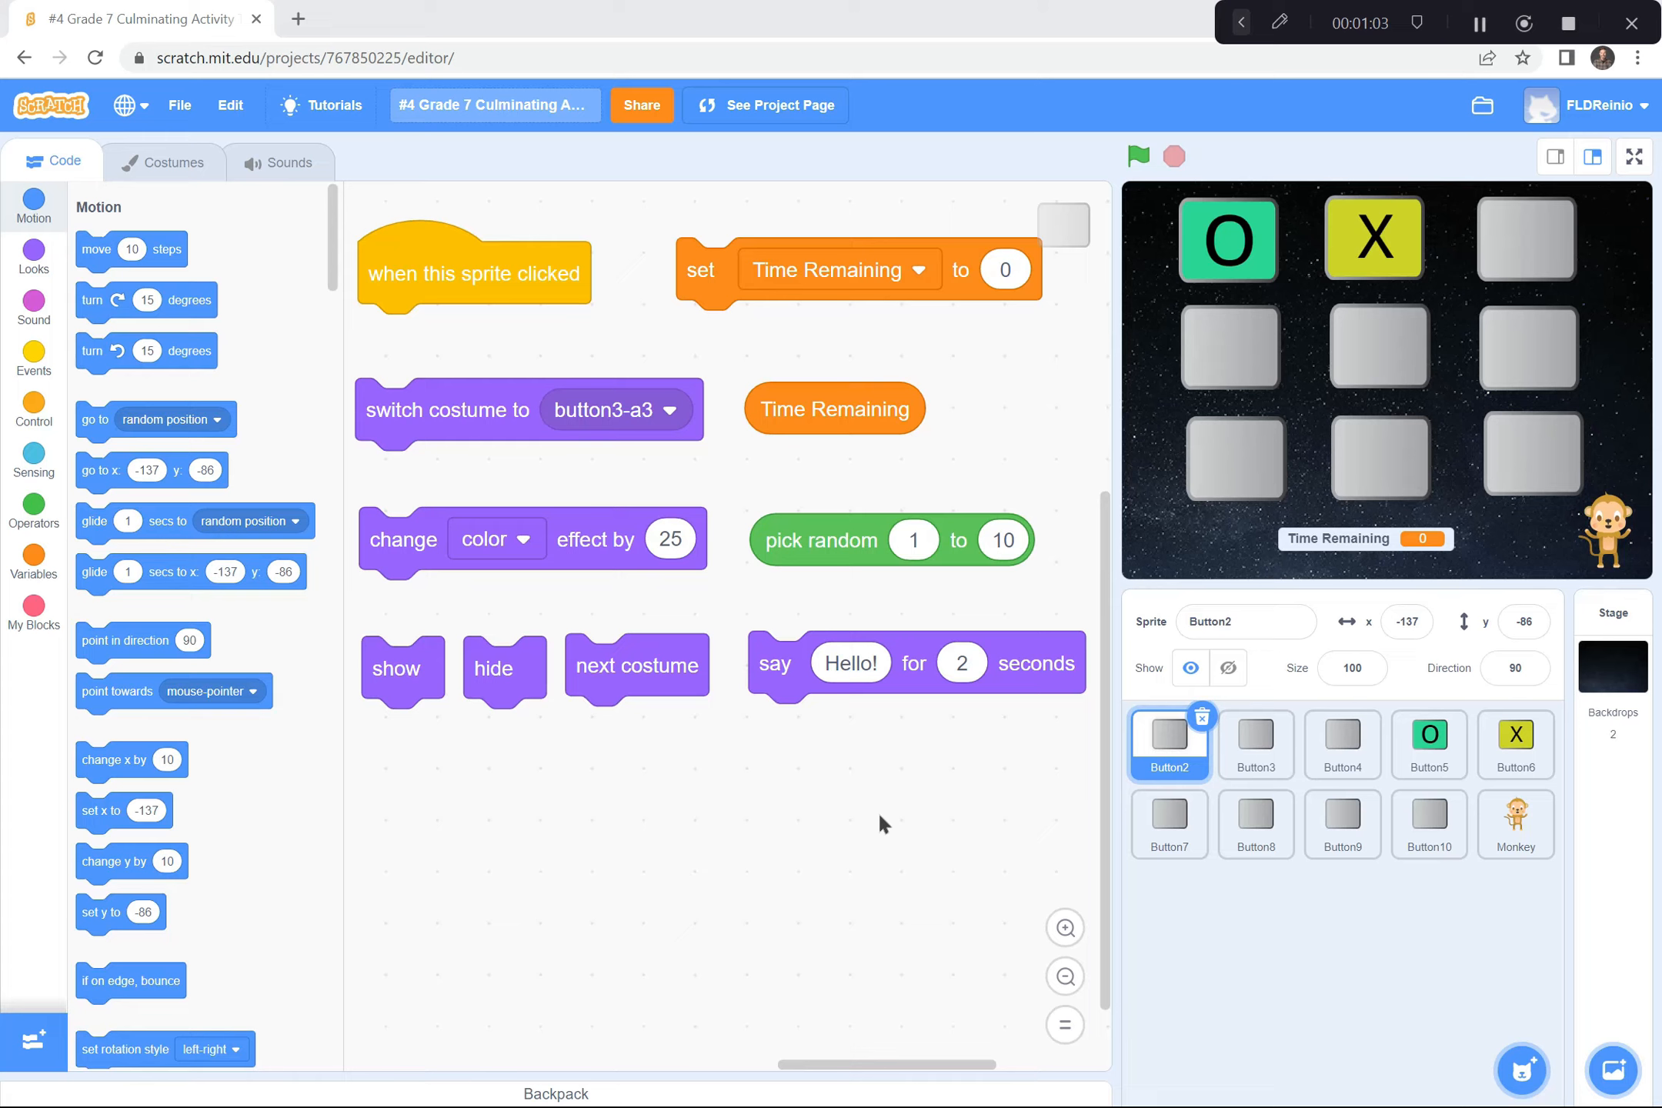
mouse_move(888, 419)
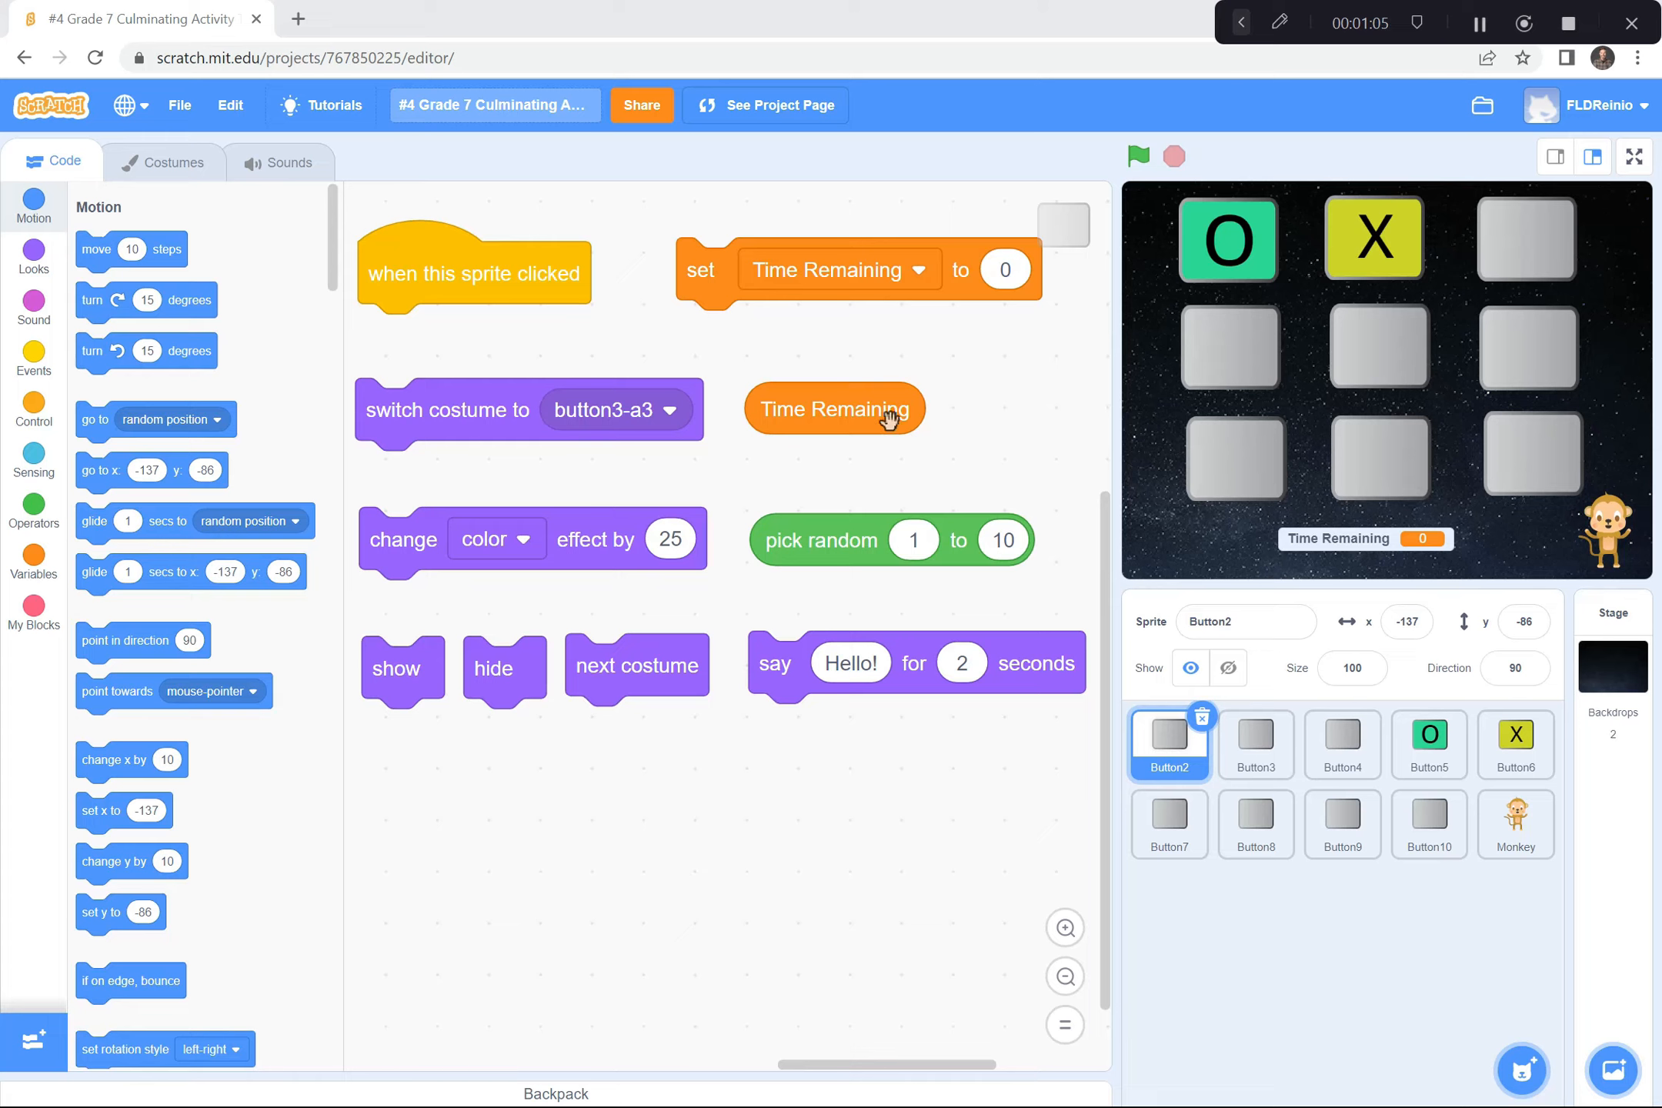
mouse_move(1341, 547)
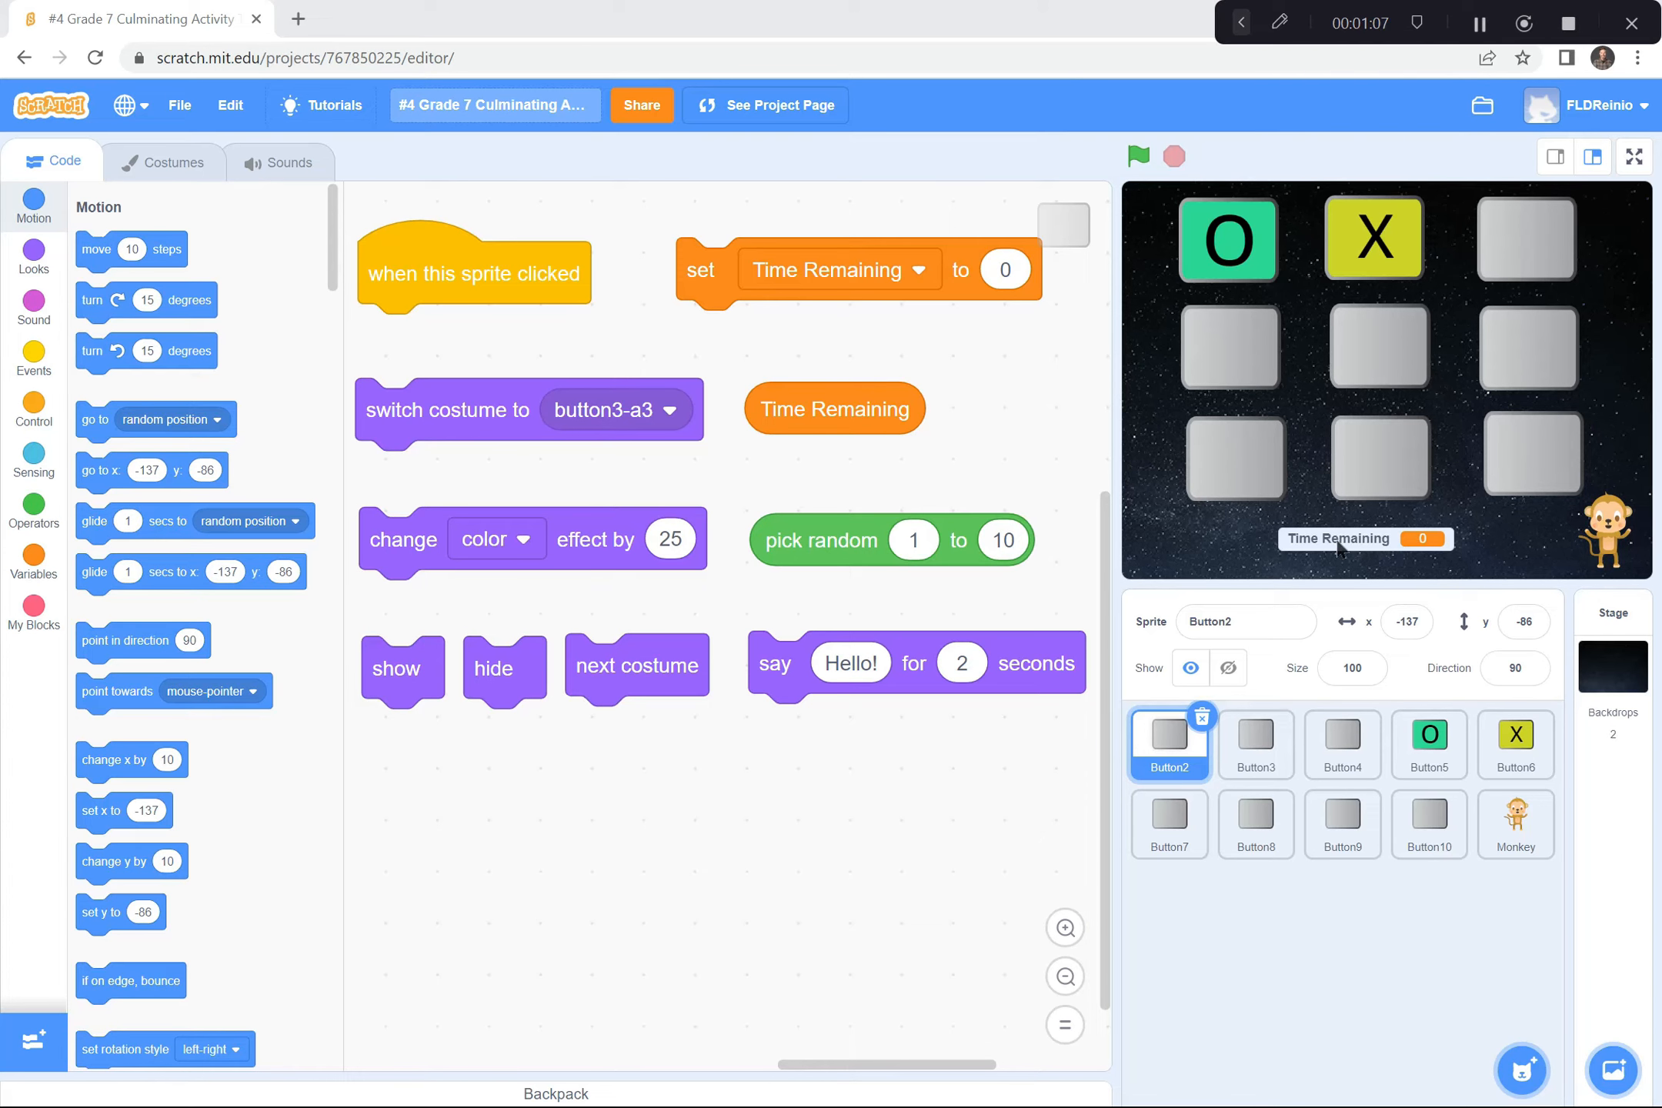
mouse_move(1012, 382)
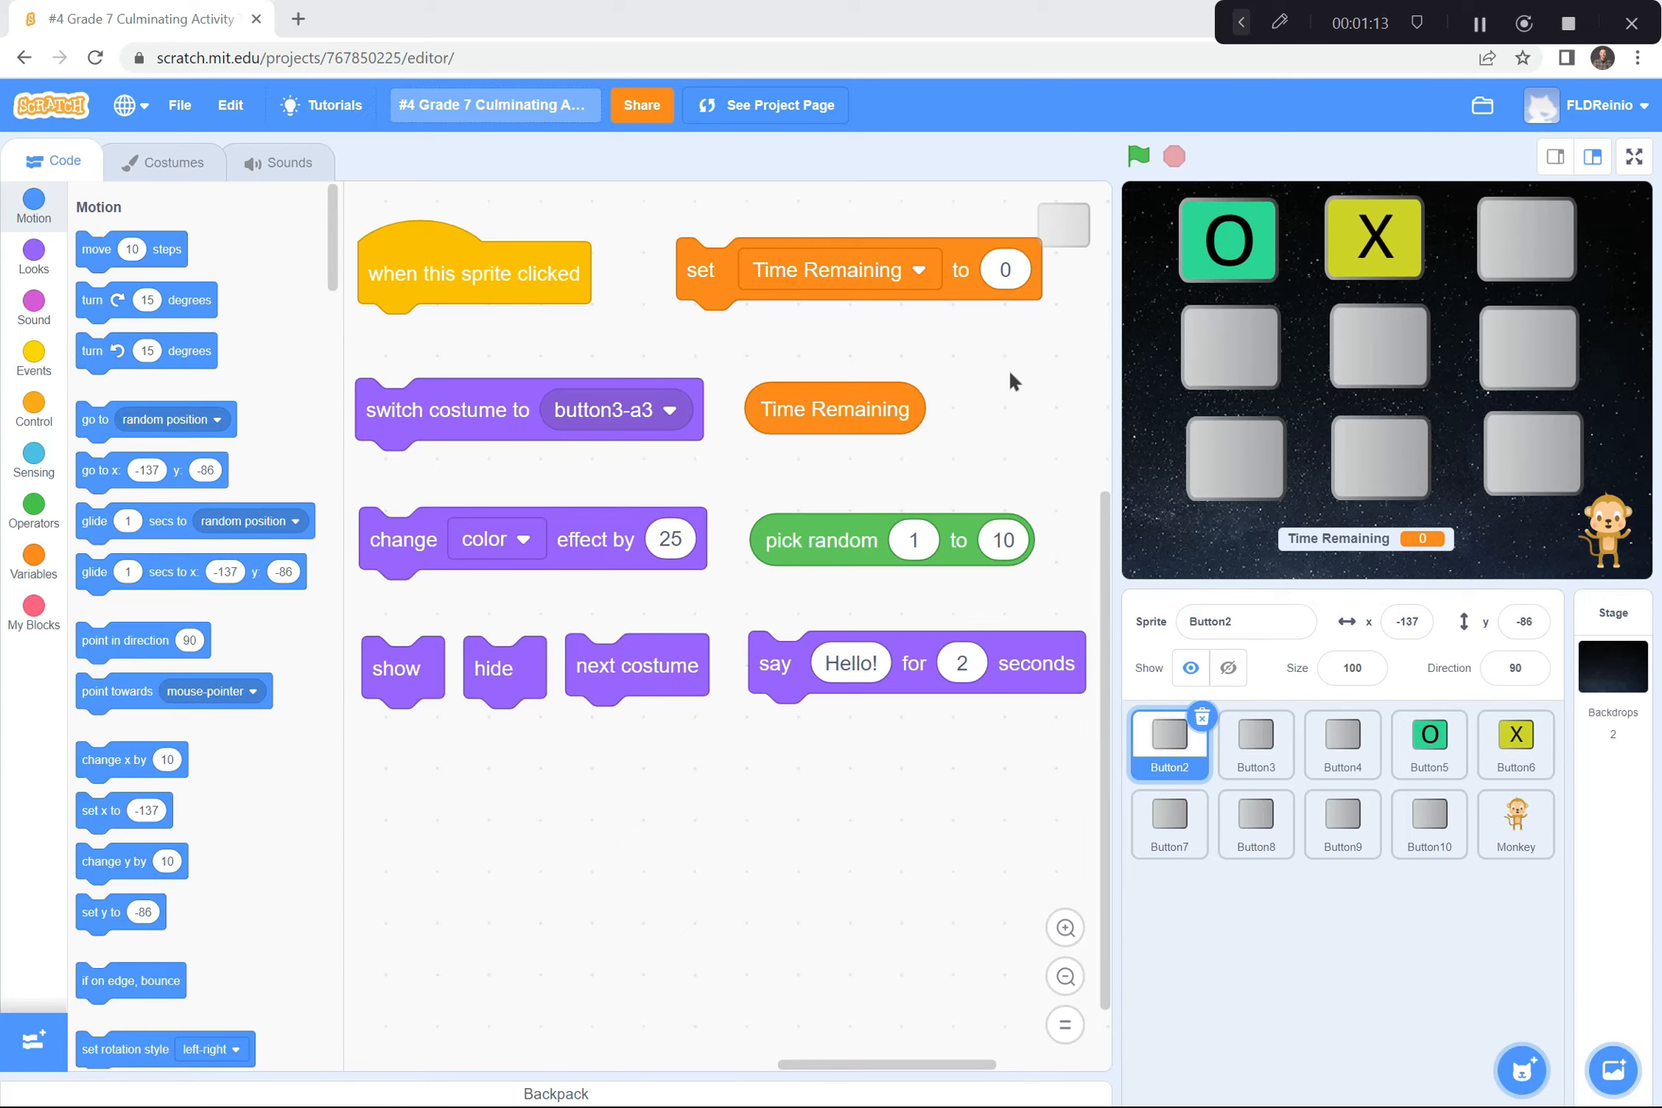
mouse_move(947, 729)
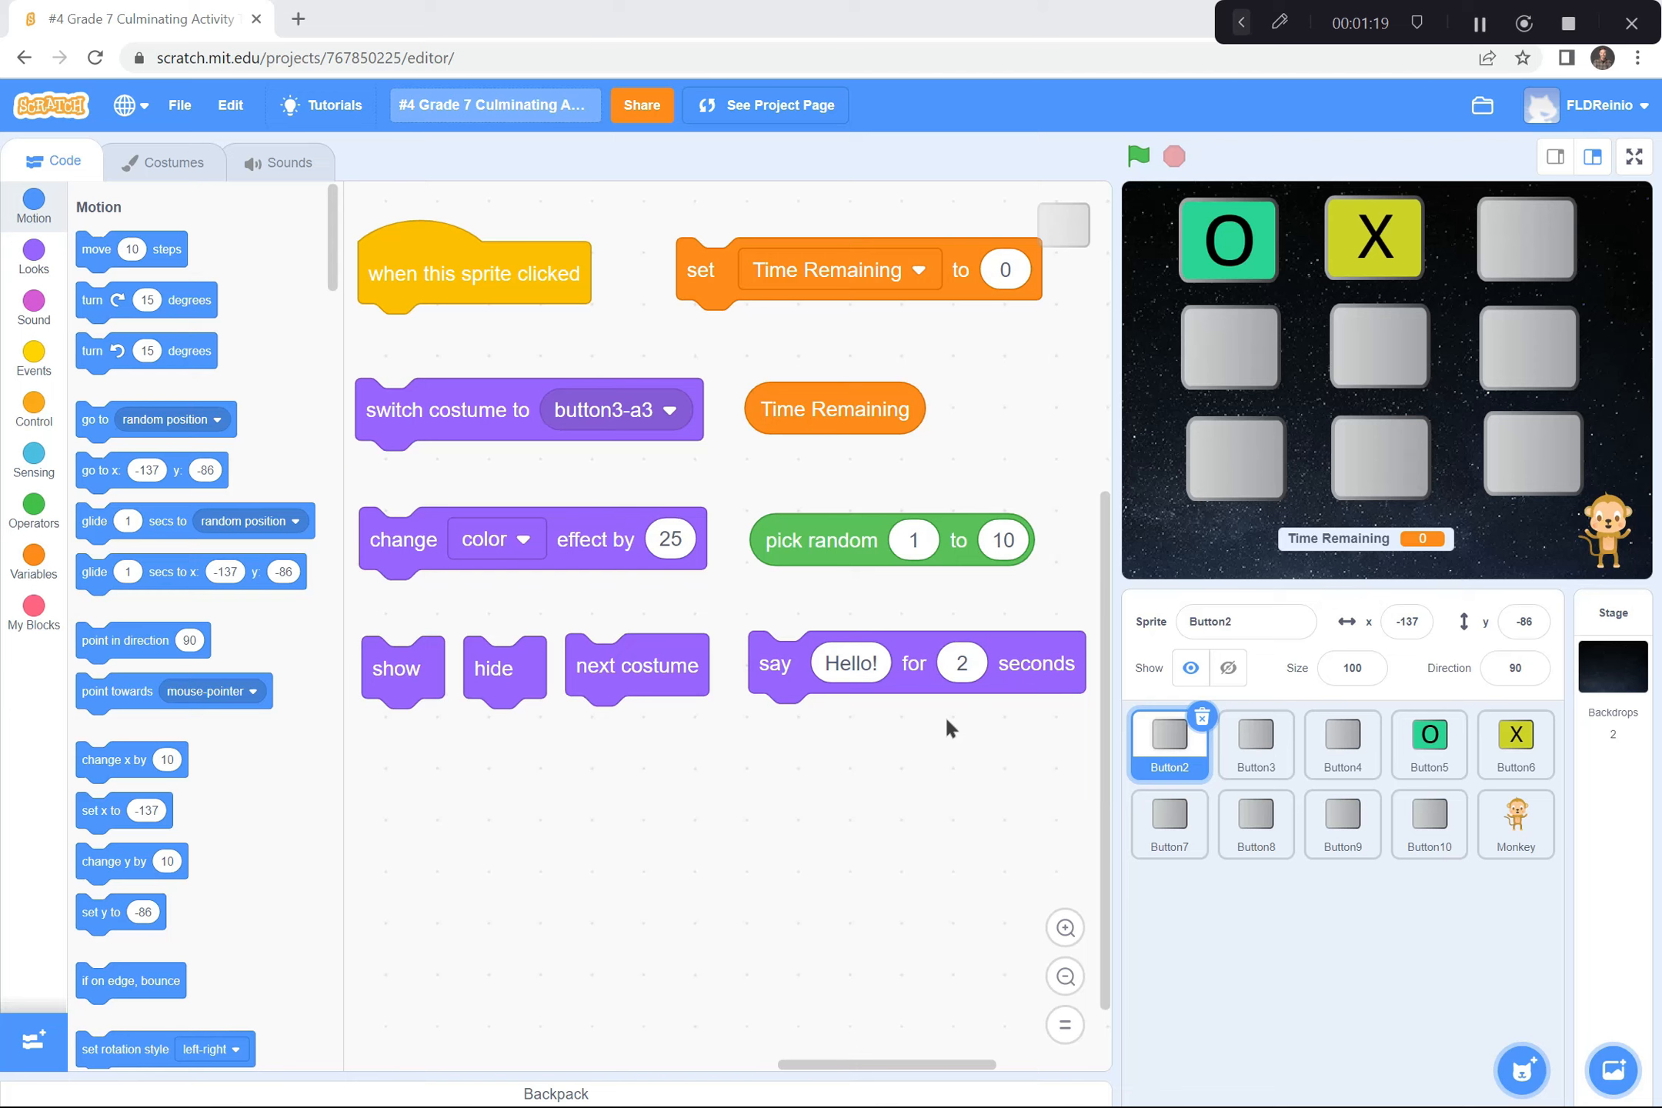
mouse_move(863, 782)
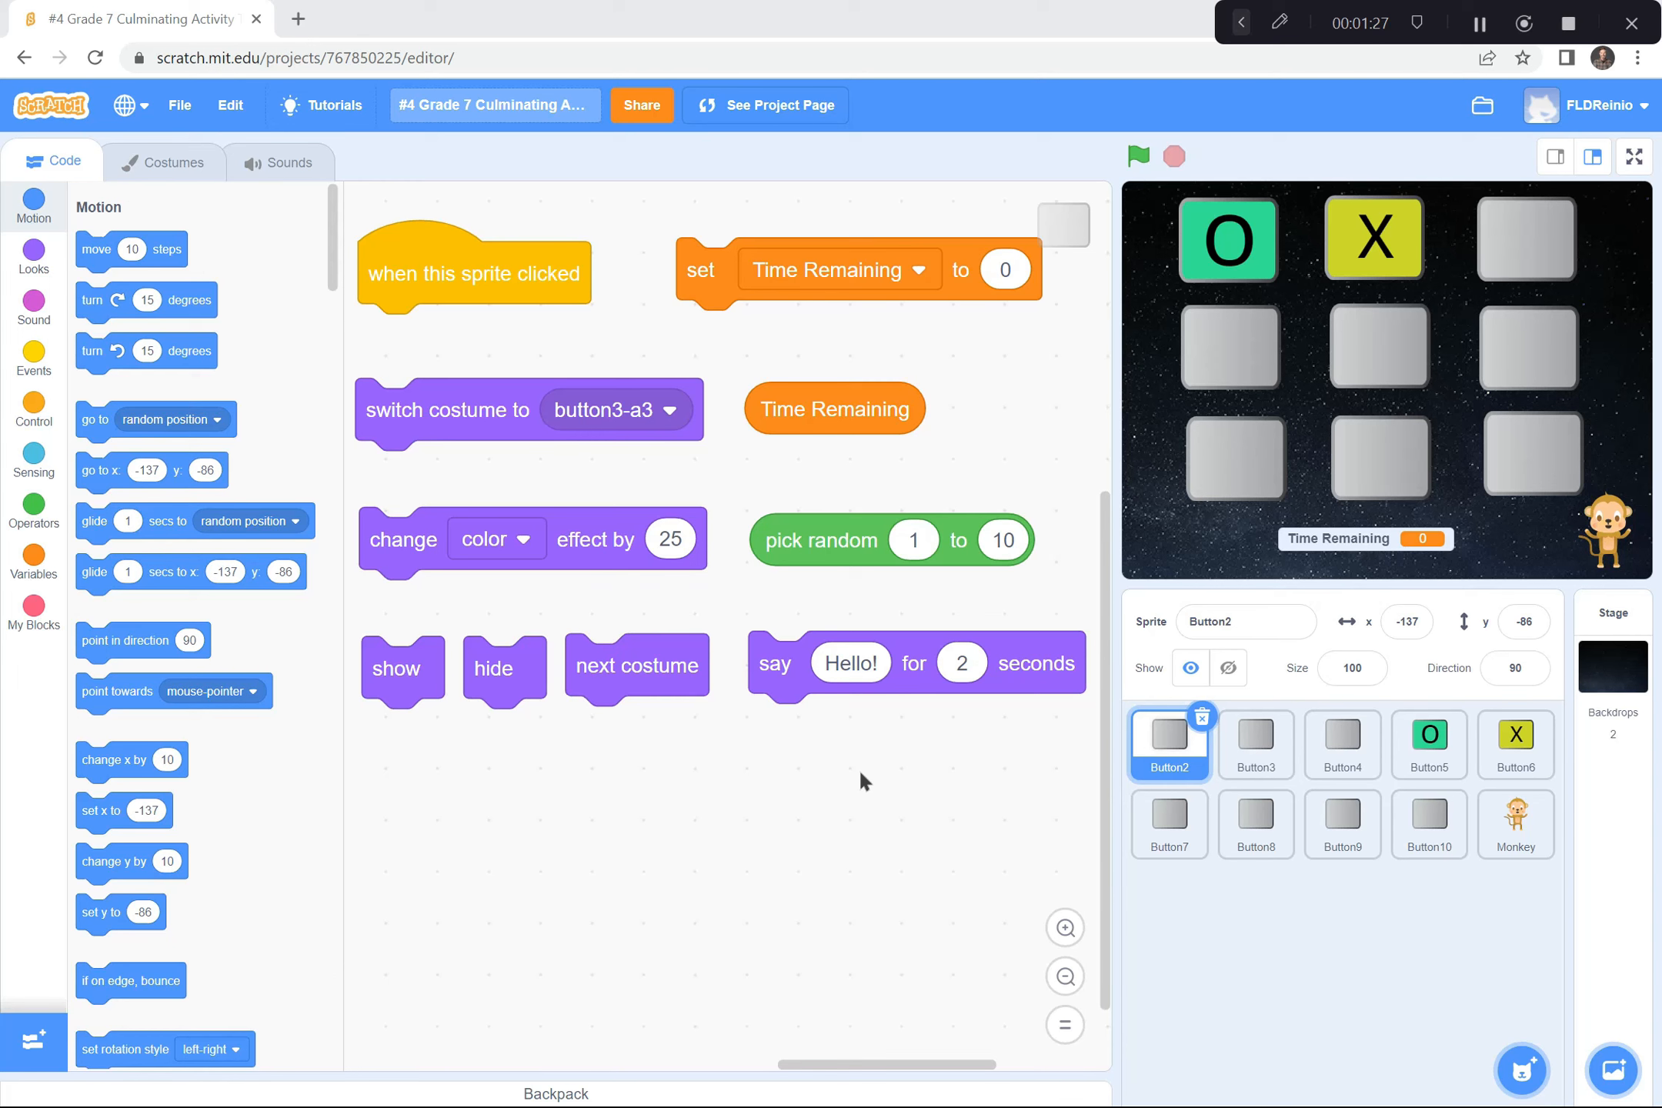
mouse_move(869, 878)
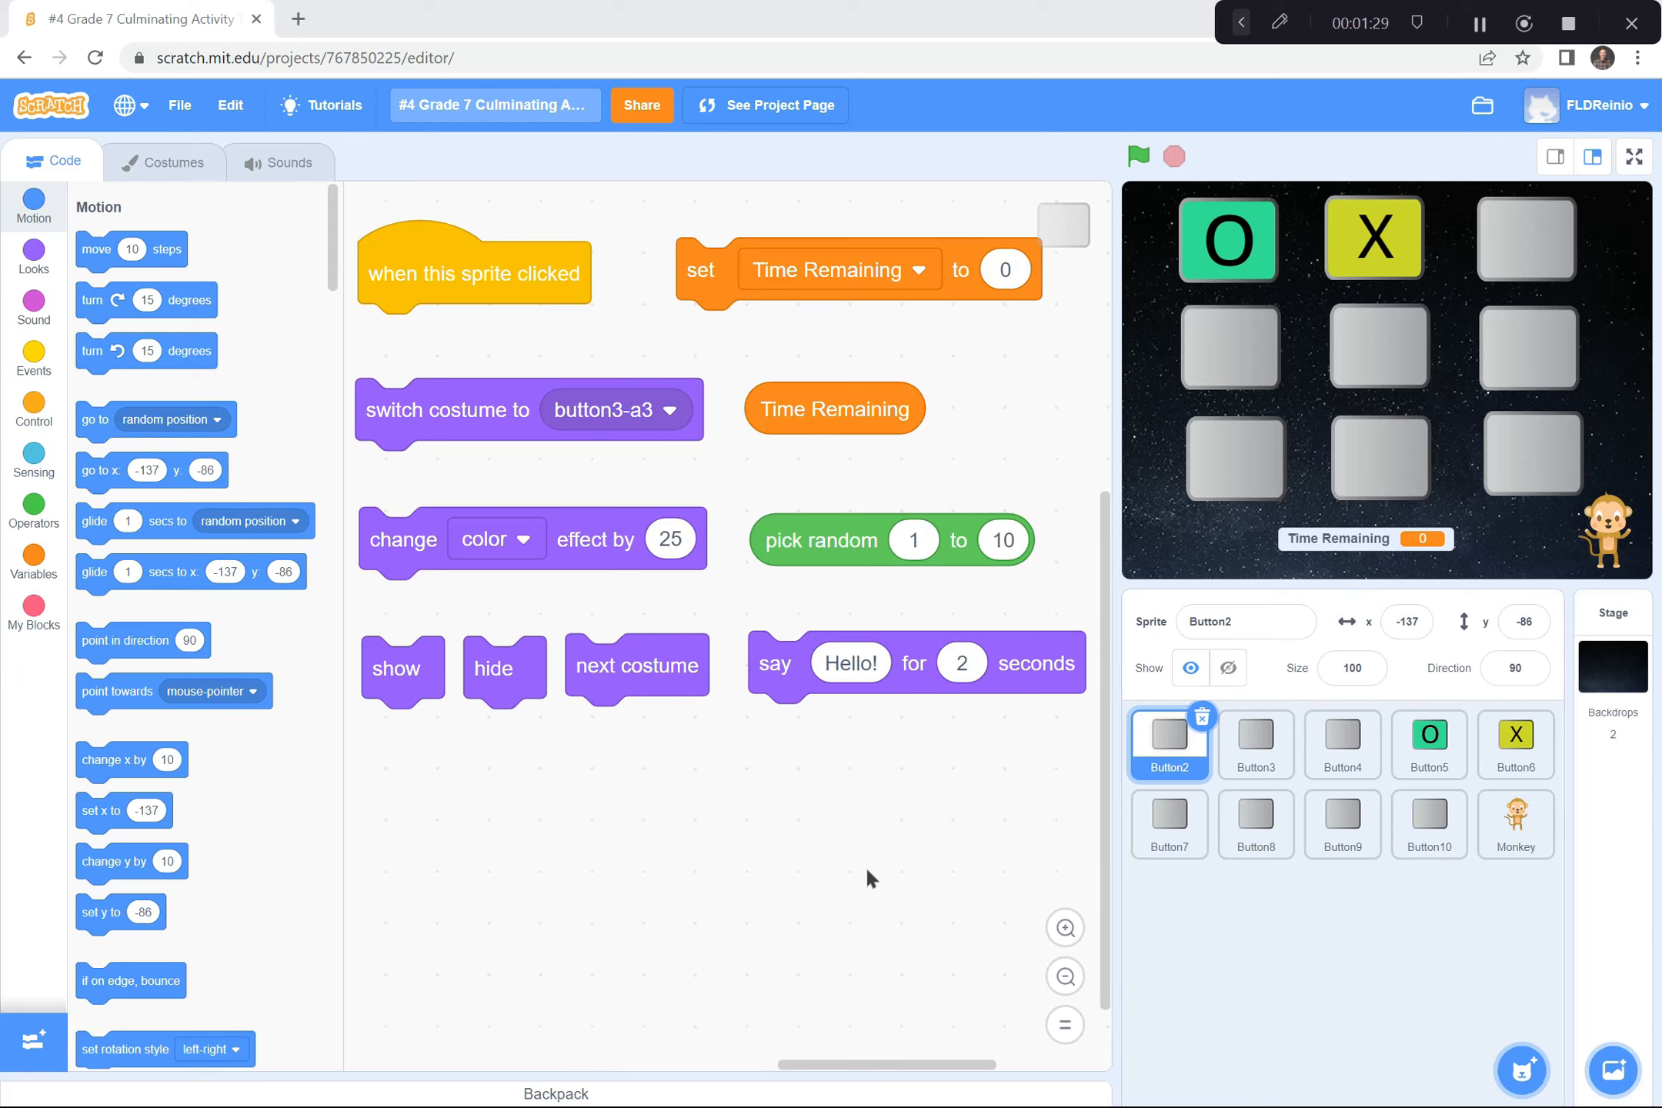